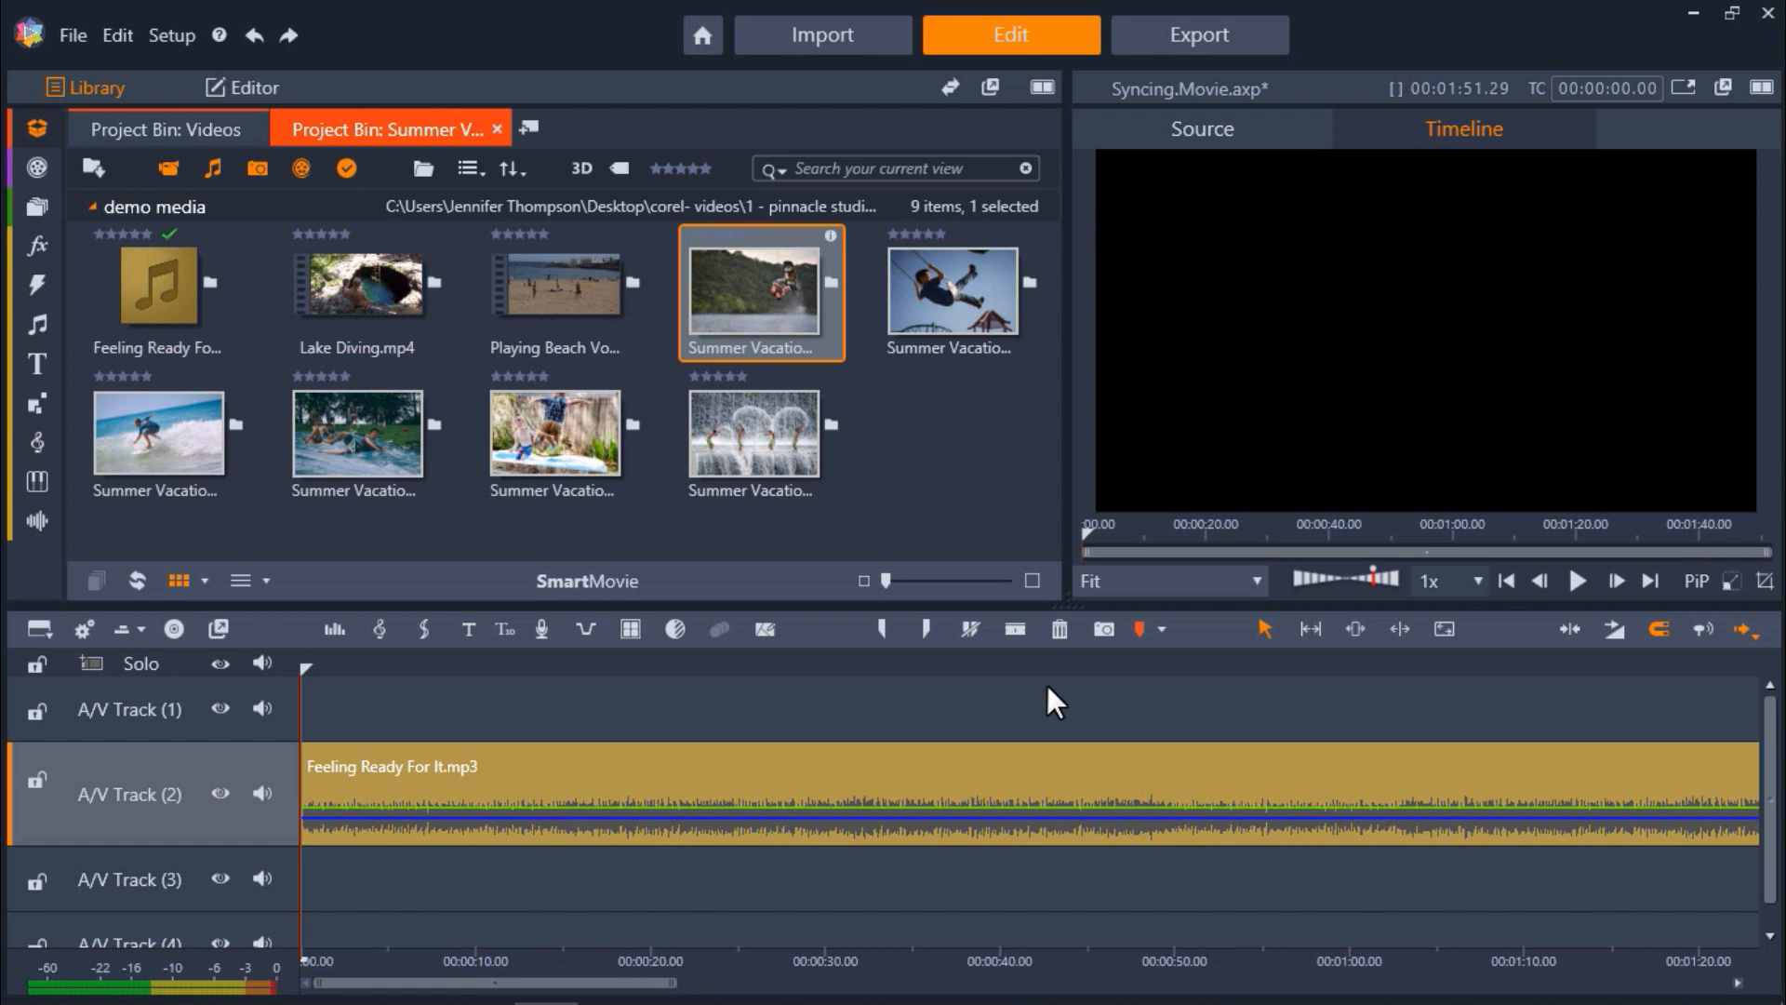
mouse_move(1148, 650)
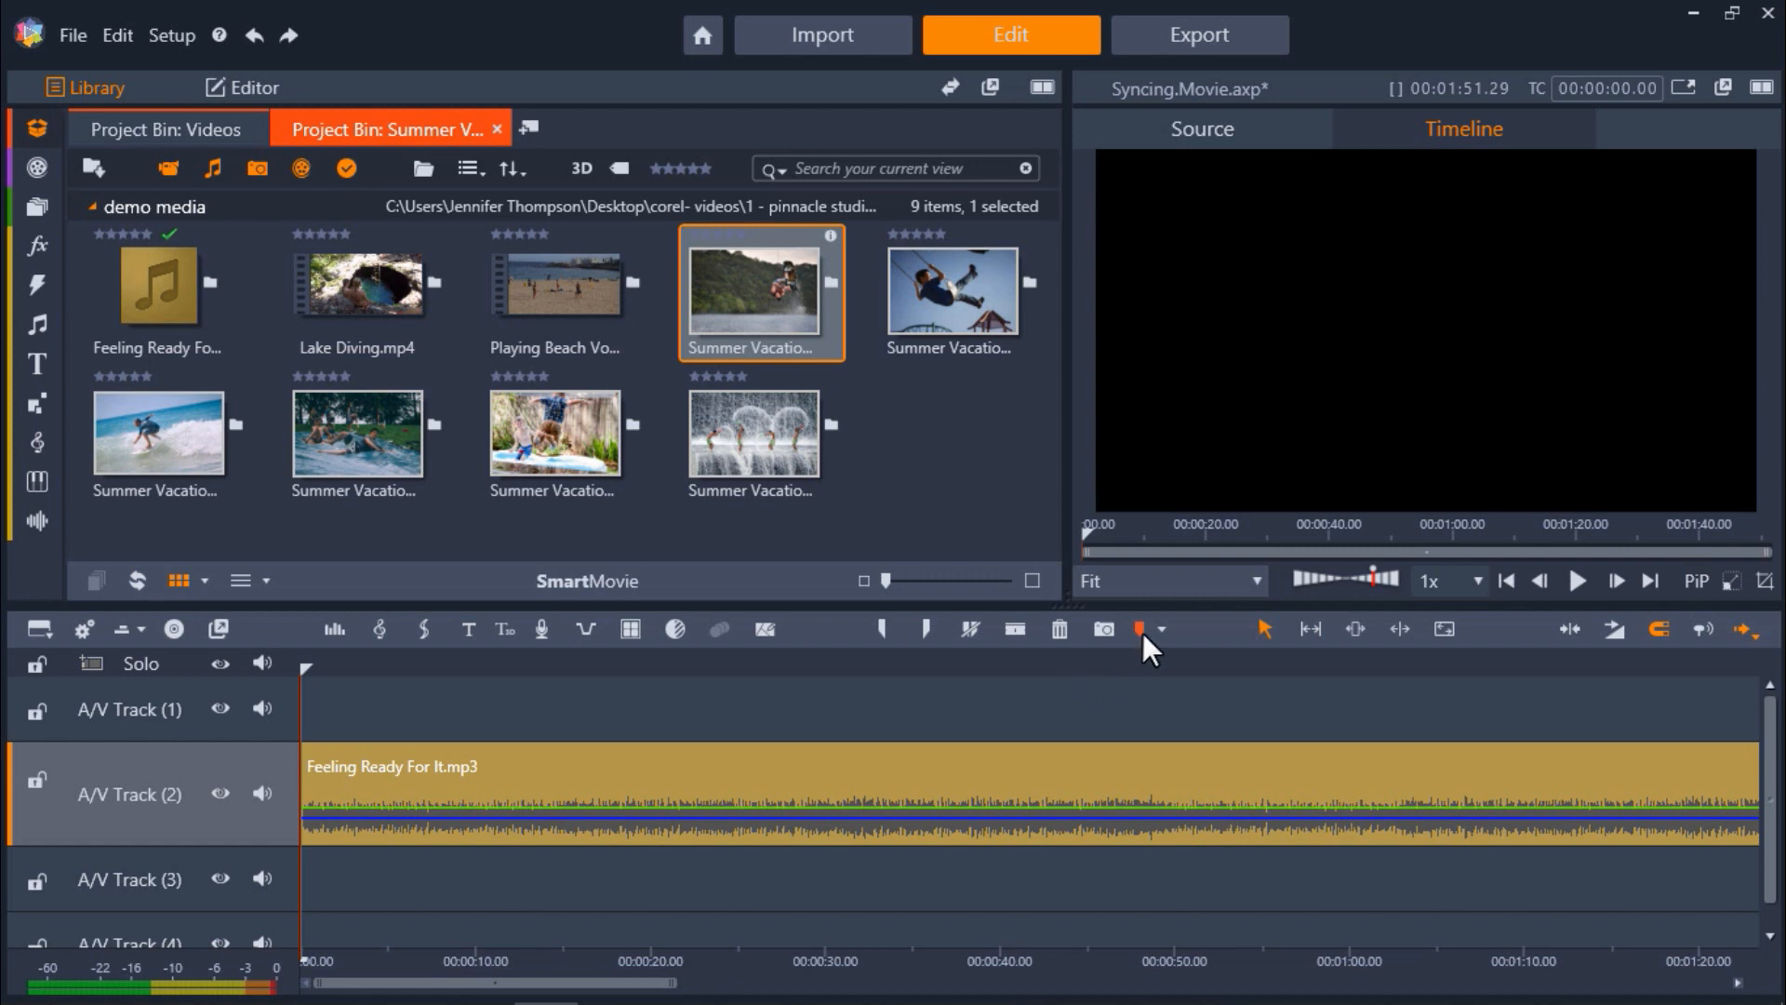
mouse_move(1140, 629)
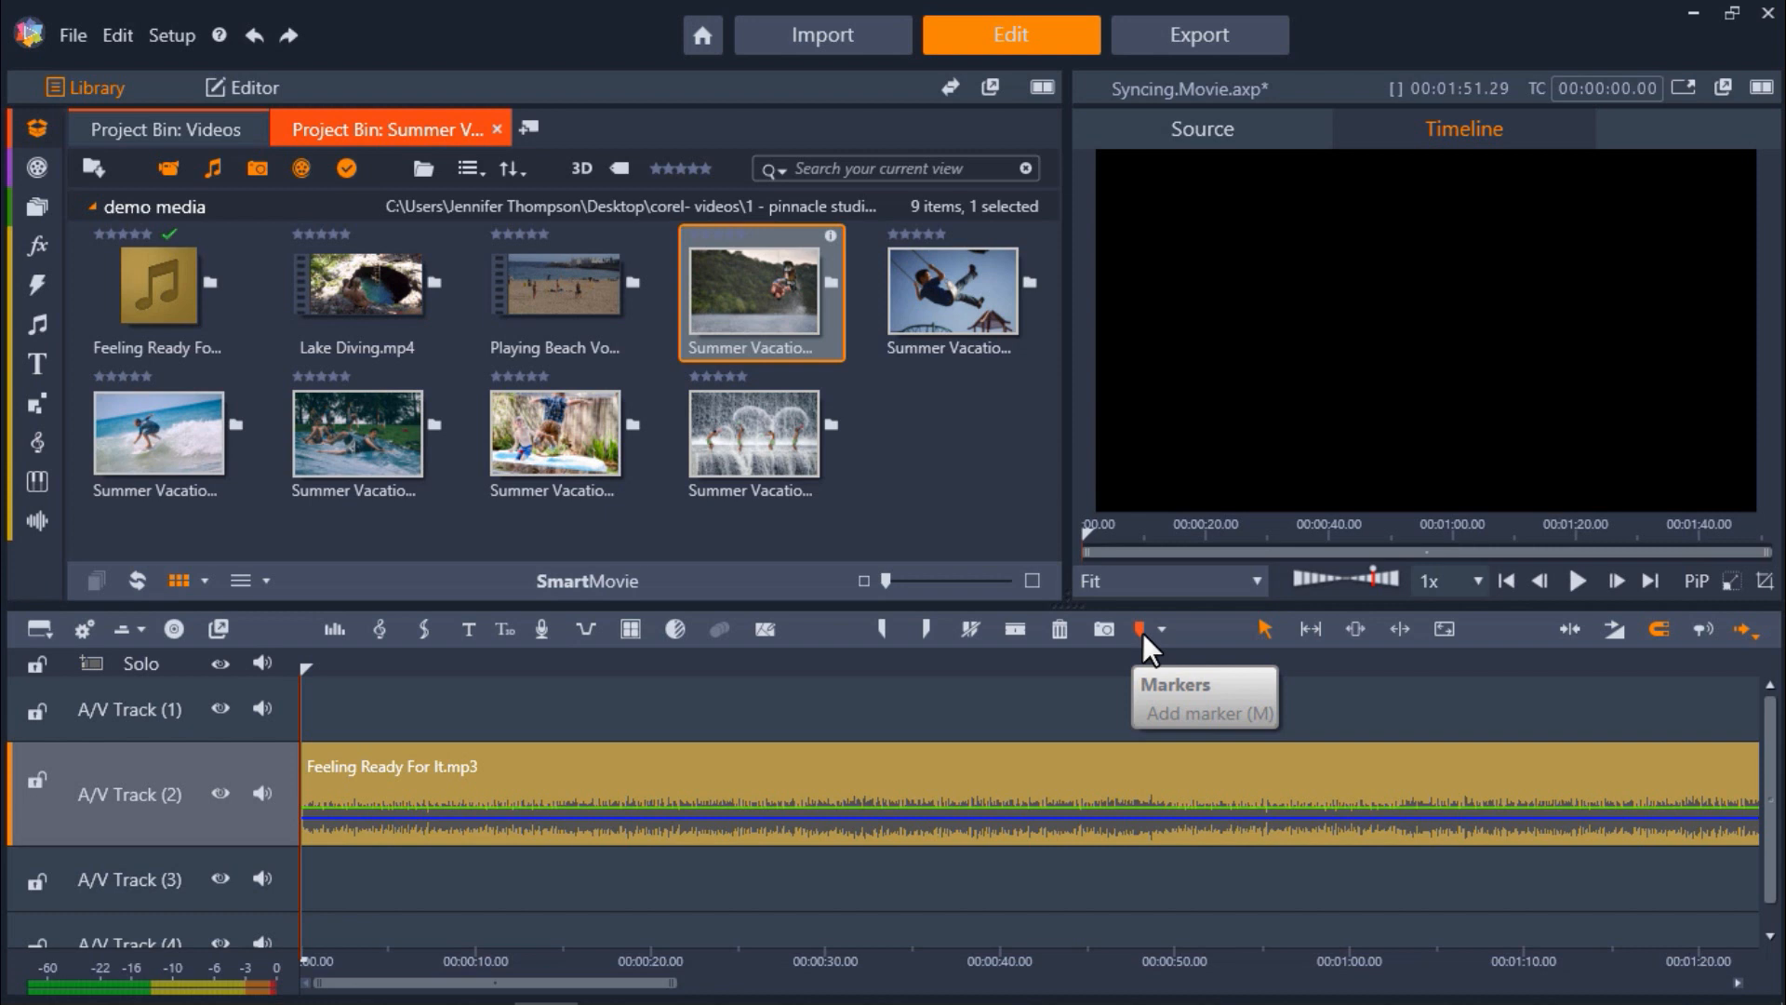
mouse_move(1080, 717)
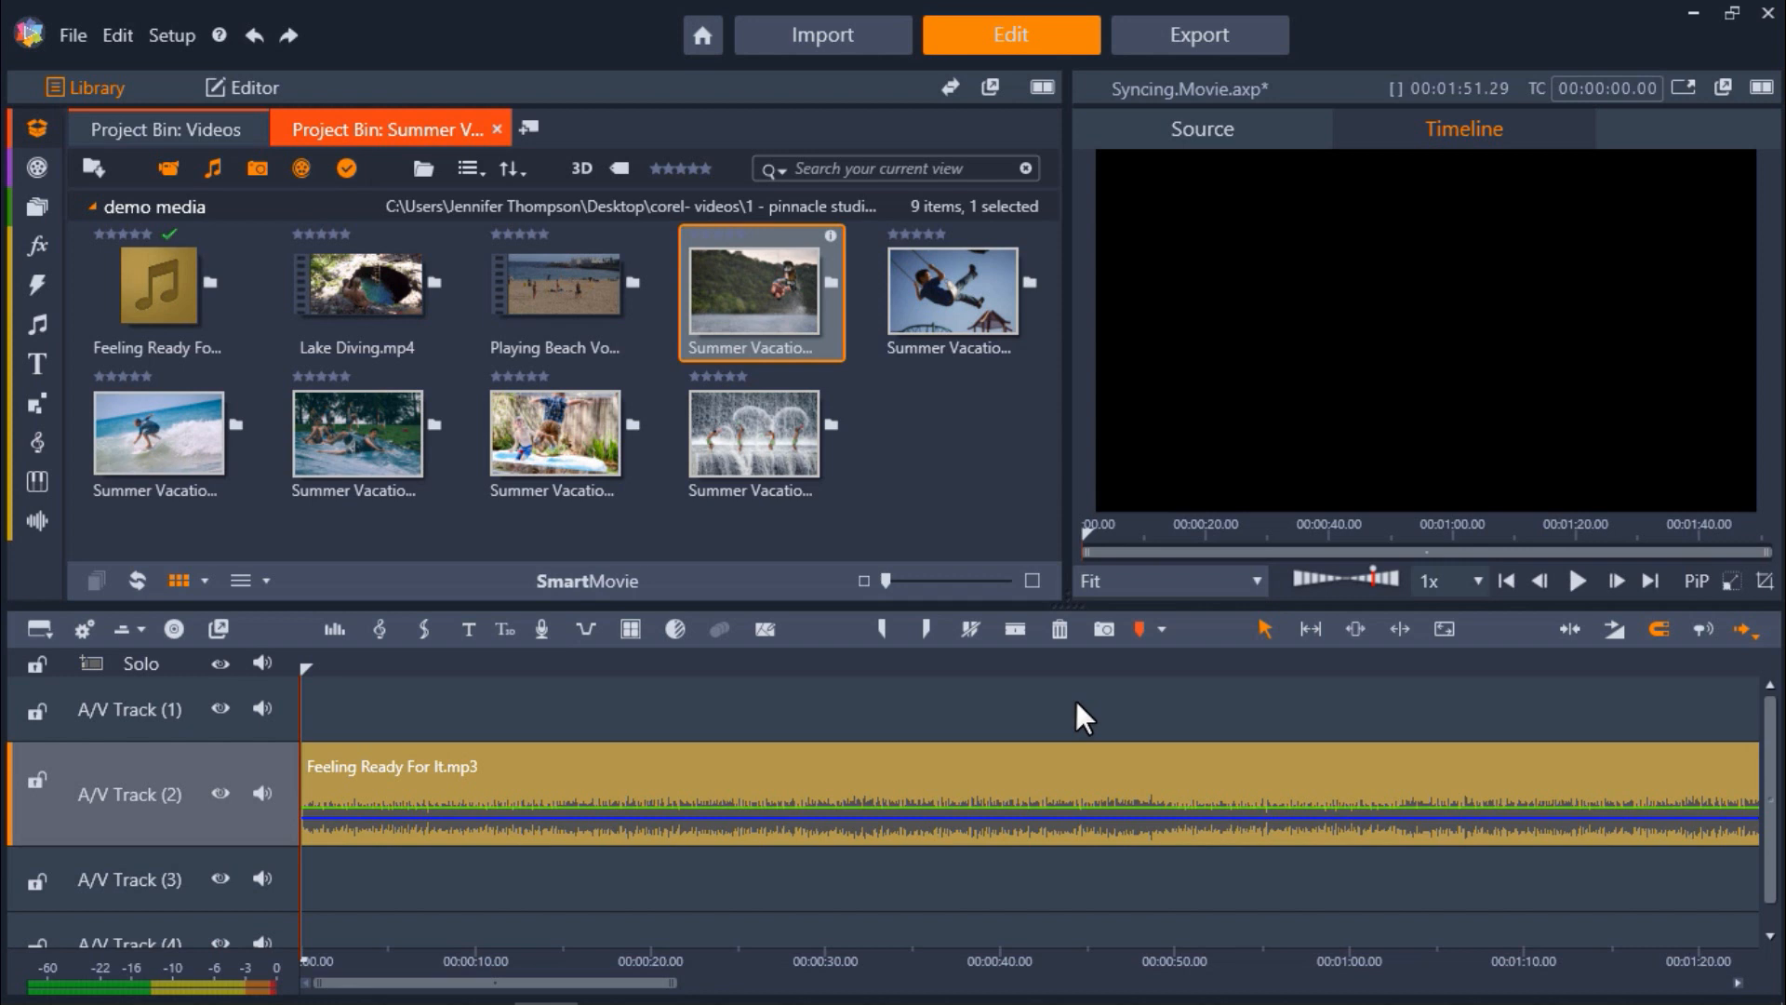
mouse_move(1042, 762)
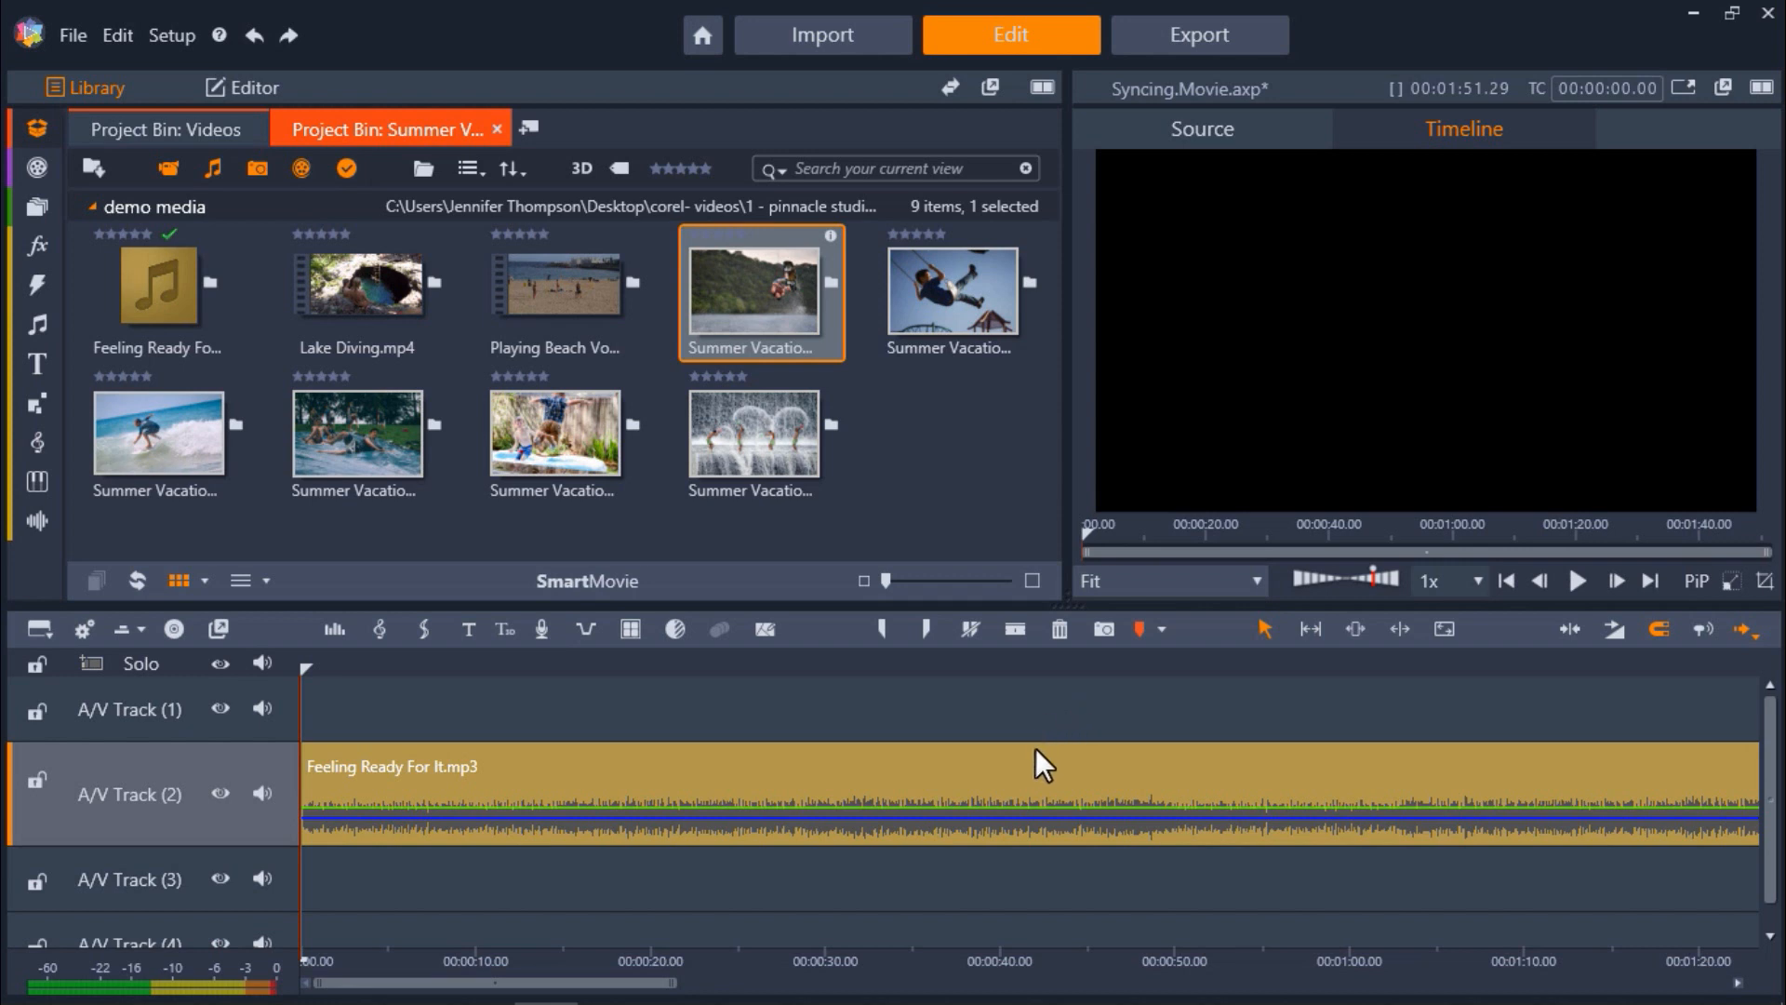
Play the music to mark beats, then drag the third marker back to 00:00:11.24
left_click(1578, 580)
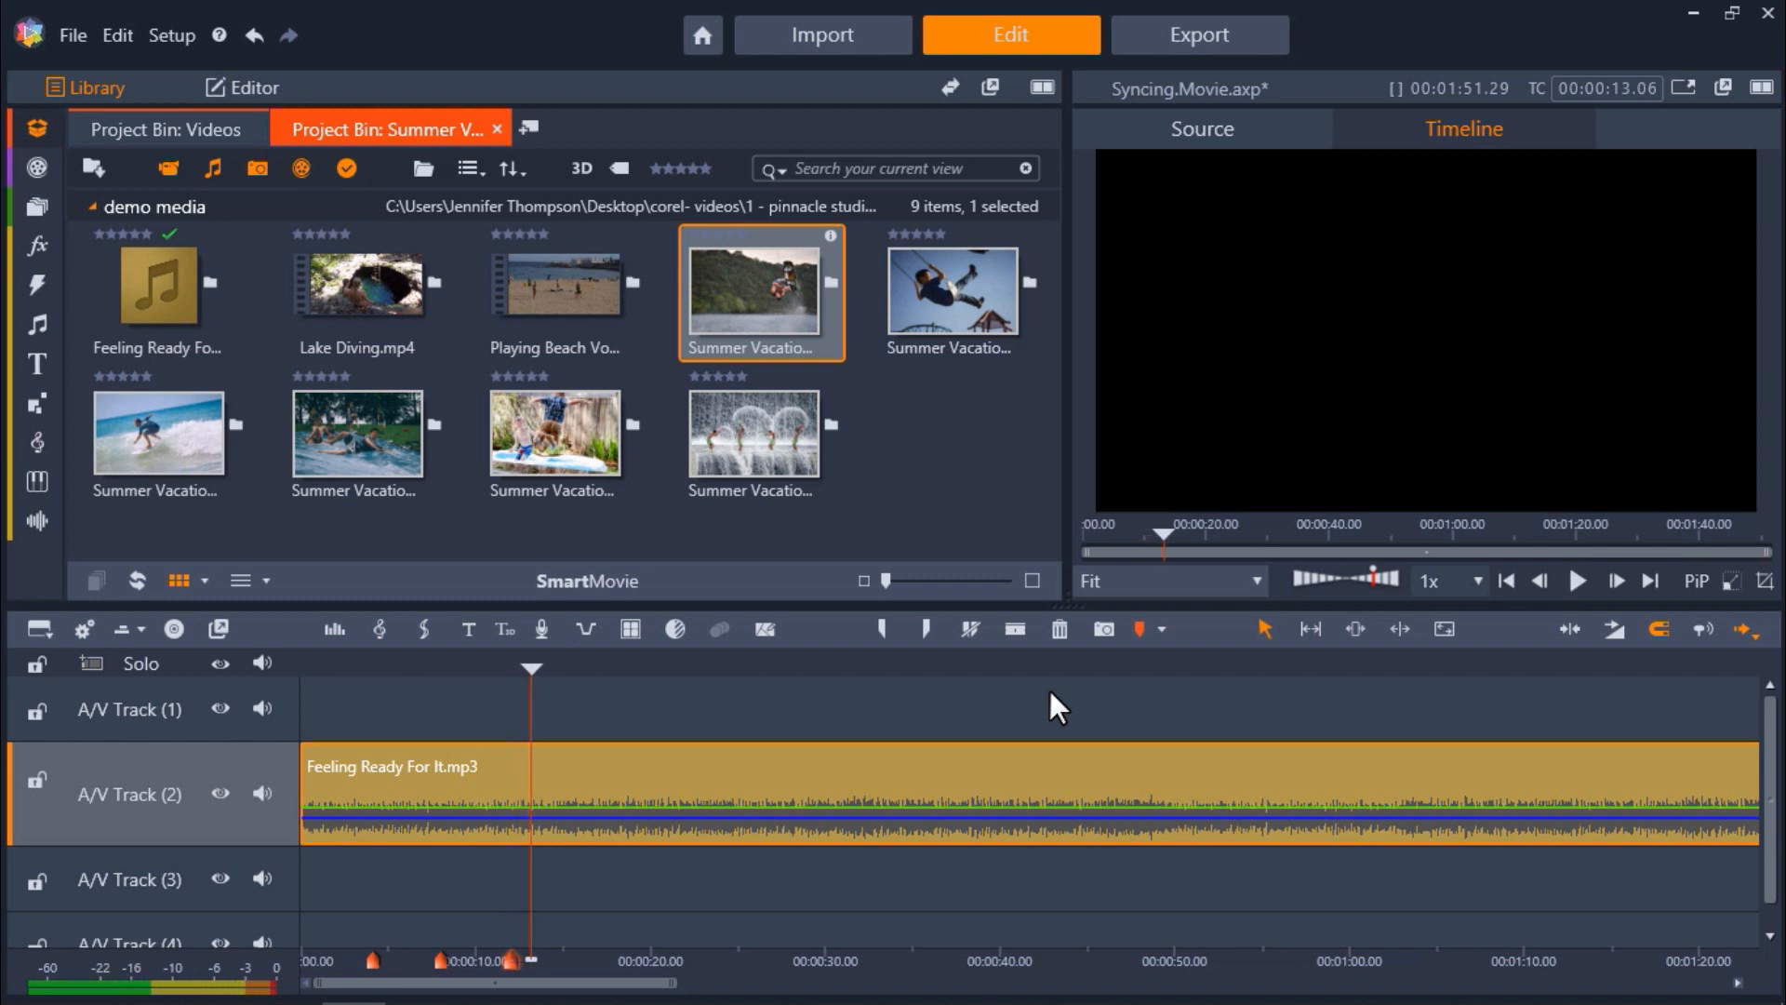
mouse_move(806, 785)
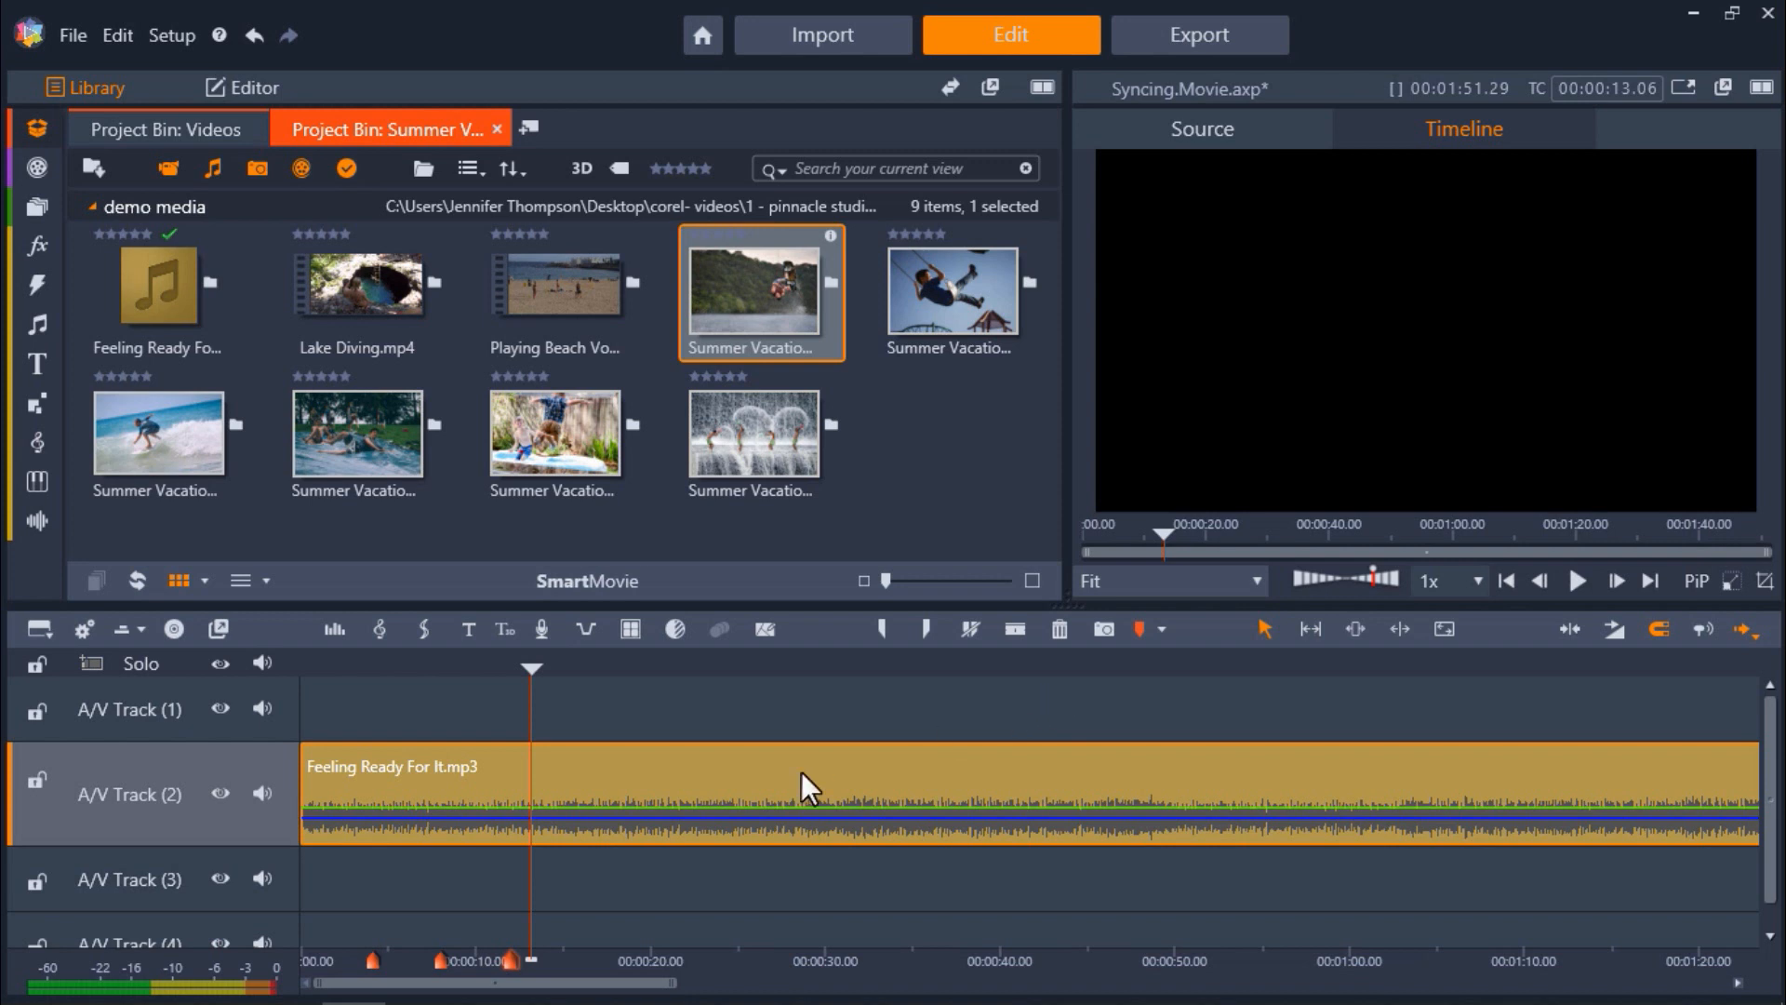
left_click_drag(511, 960, 538, 974)
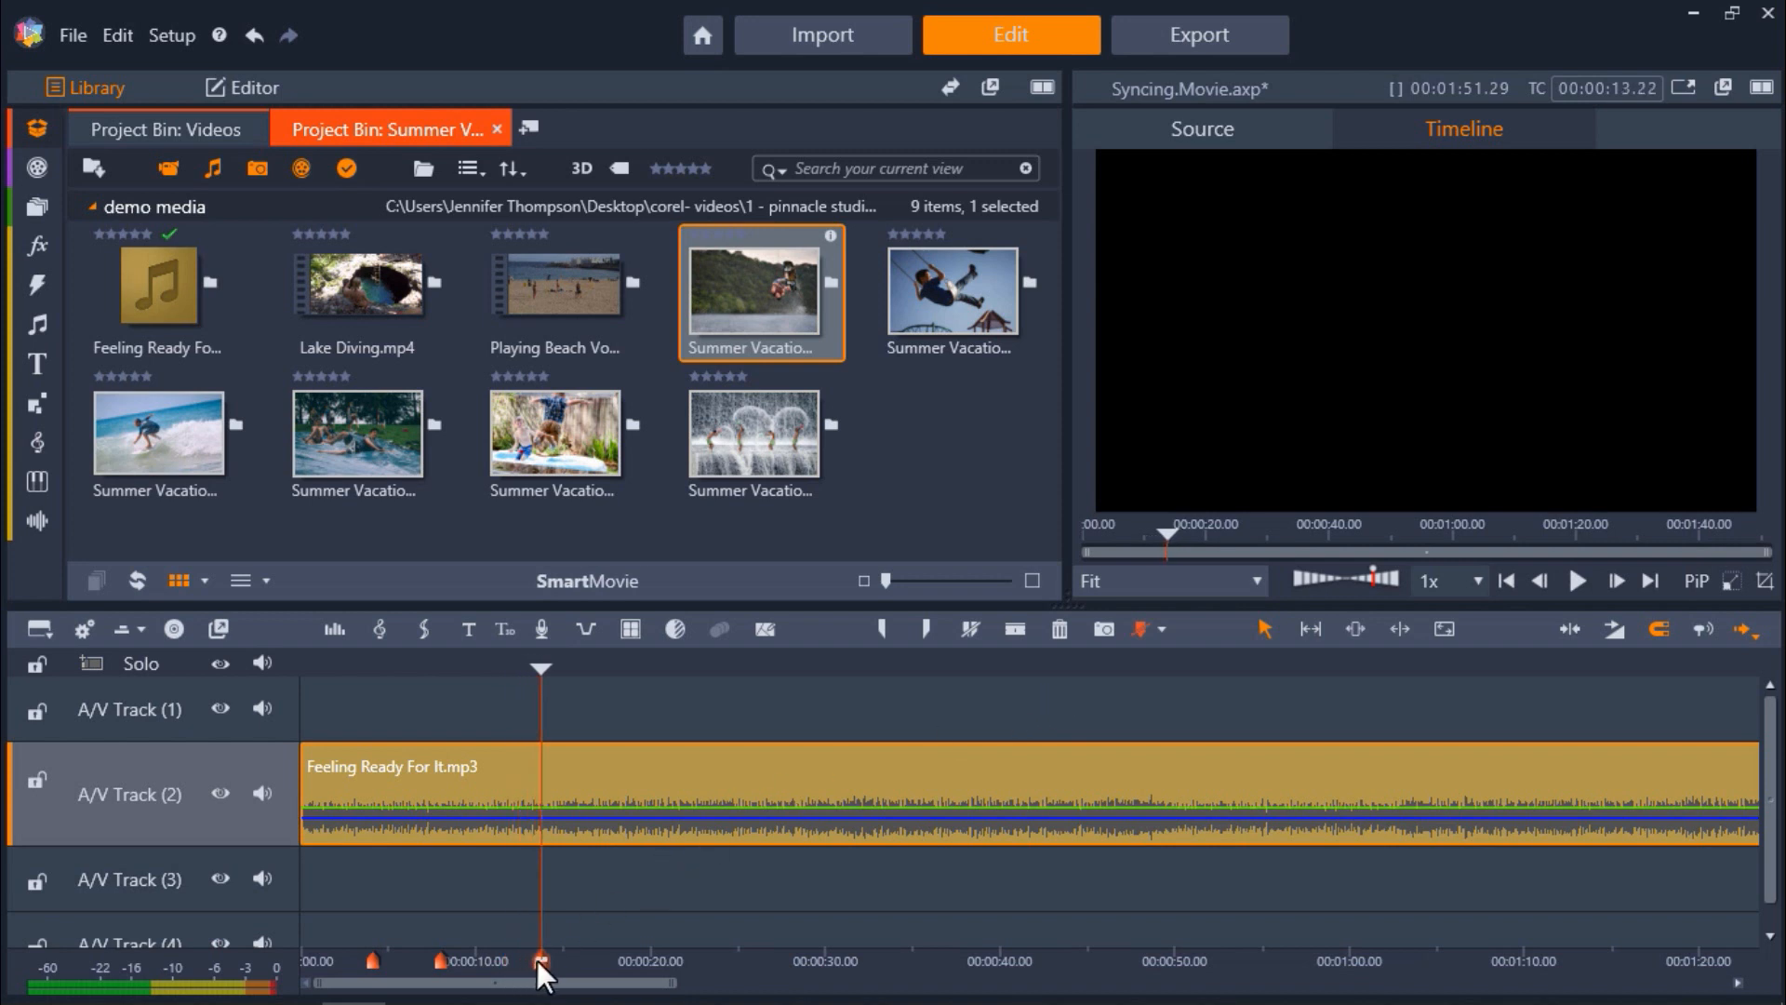
left_click_drag(542, 963, 507, 979)
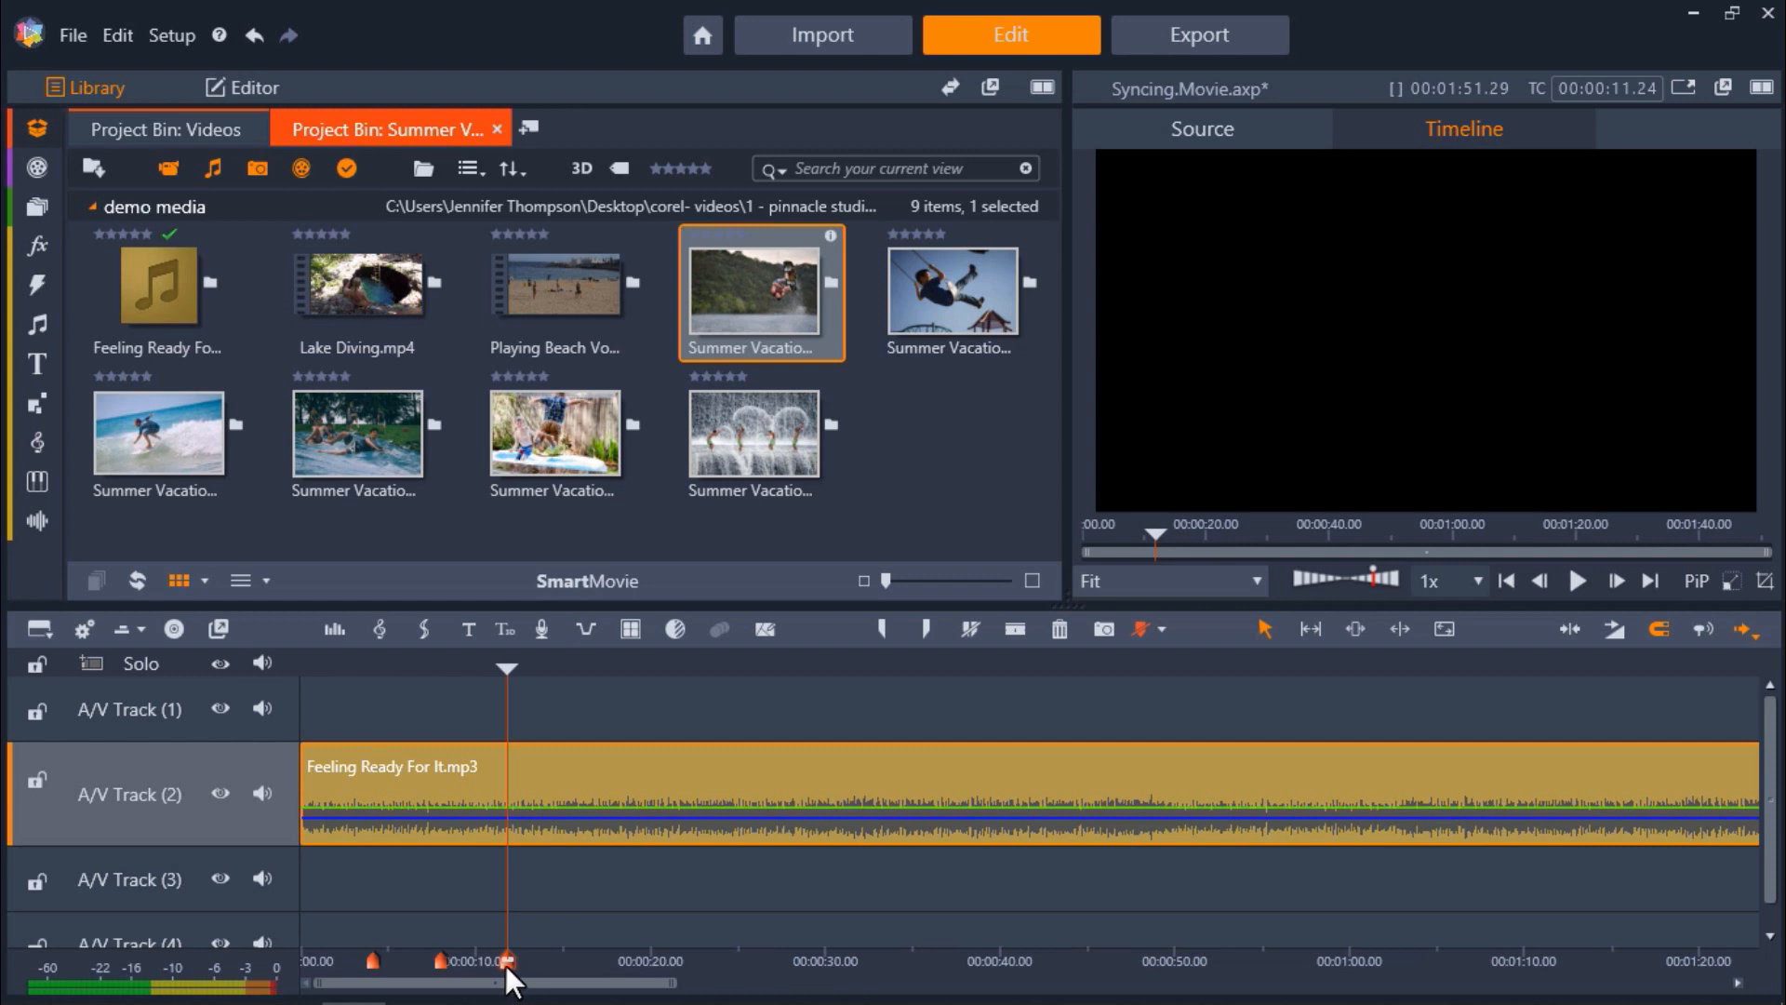
mouse_move(1168, 647)
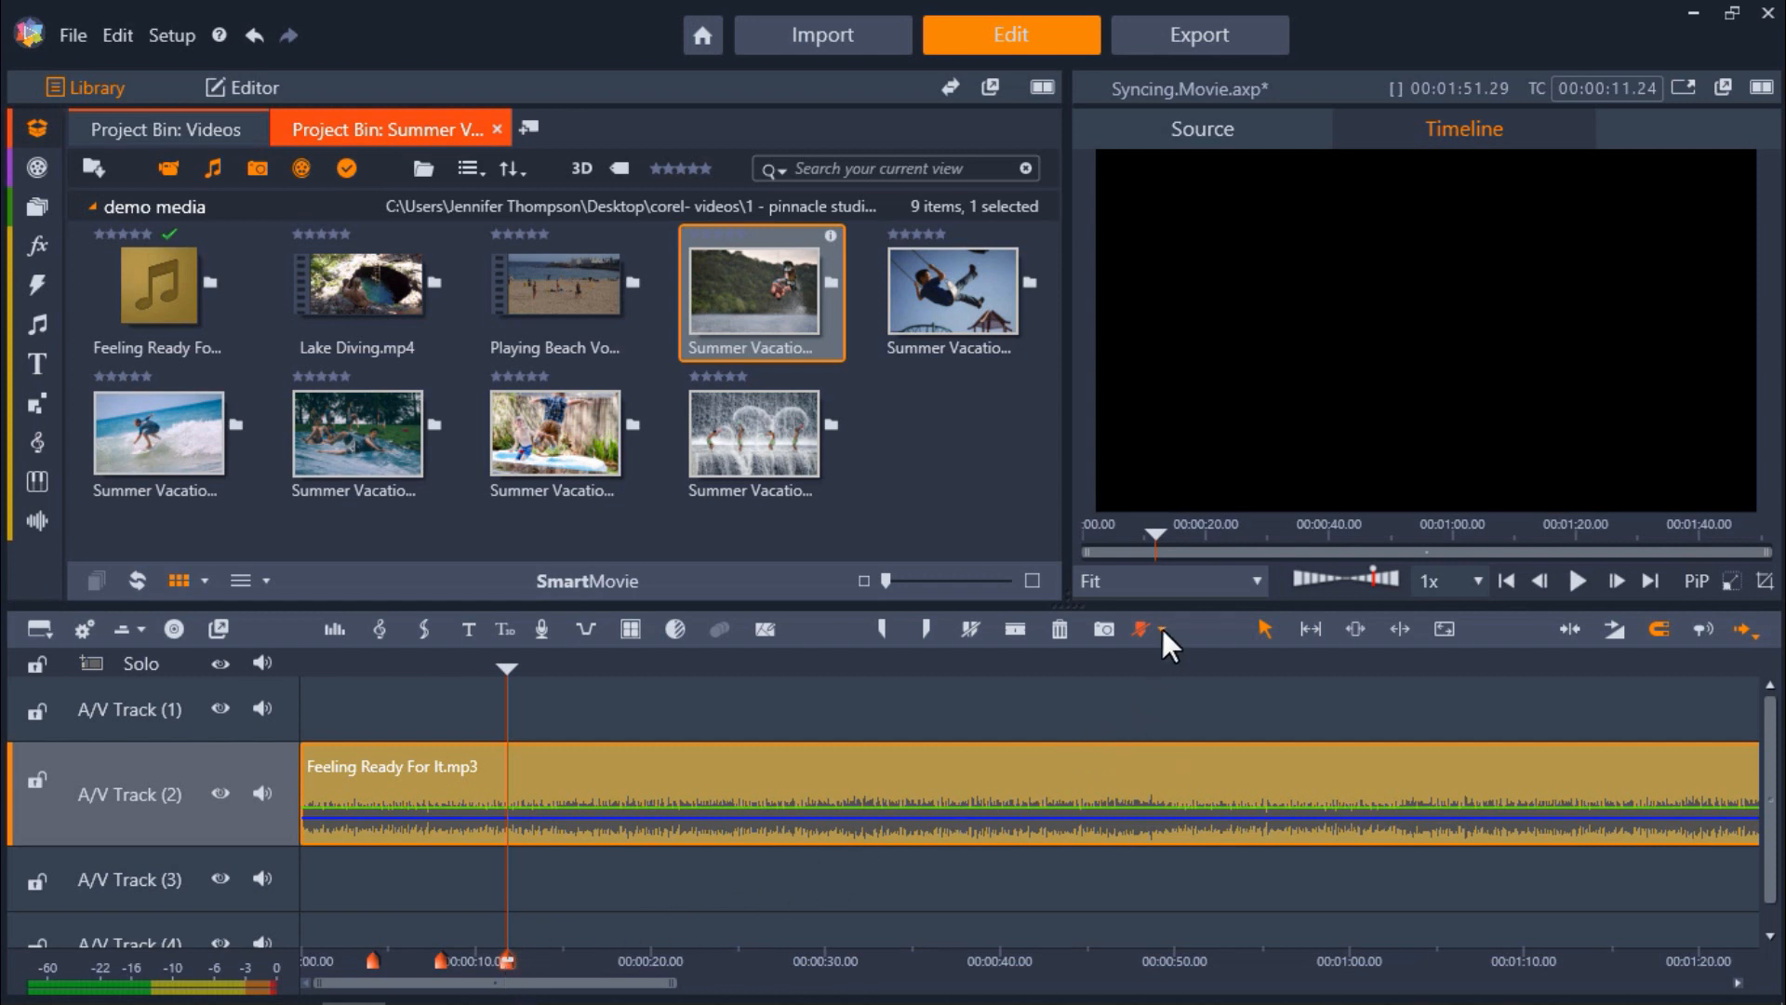
Give Marker_3 a blue color in the Marker Panel and close the panel
left_click(1137, 629)
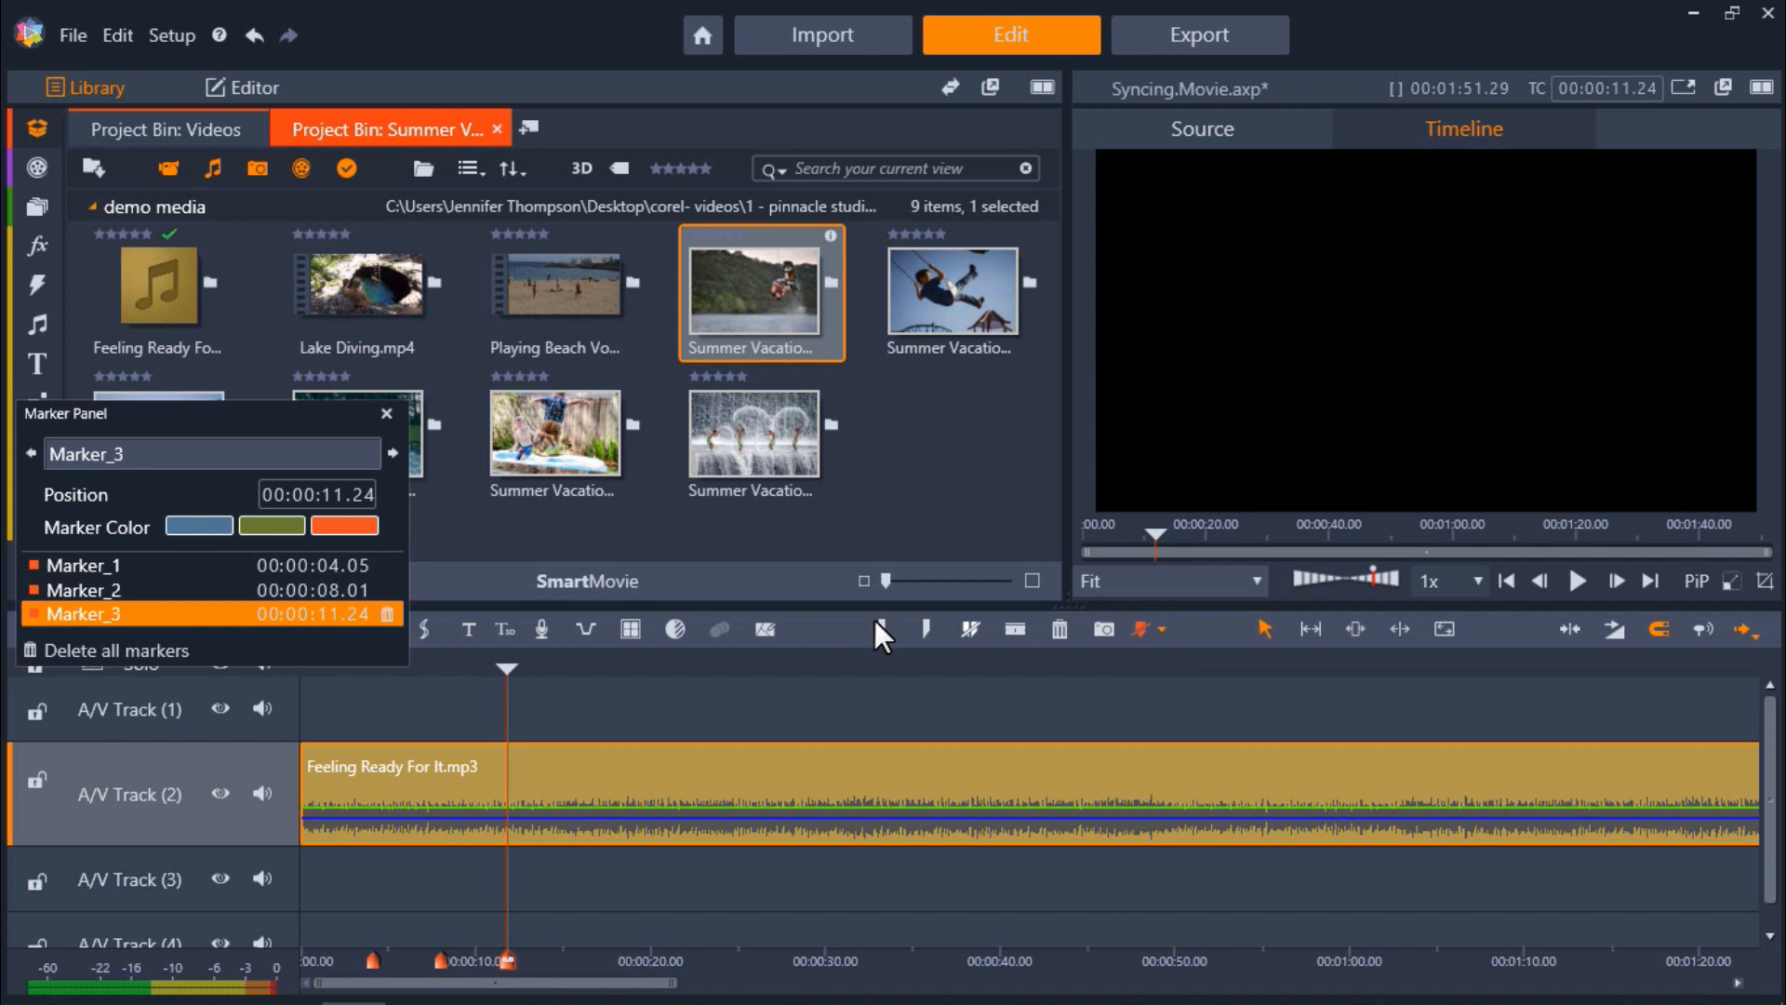
left_click(271, 525)
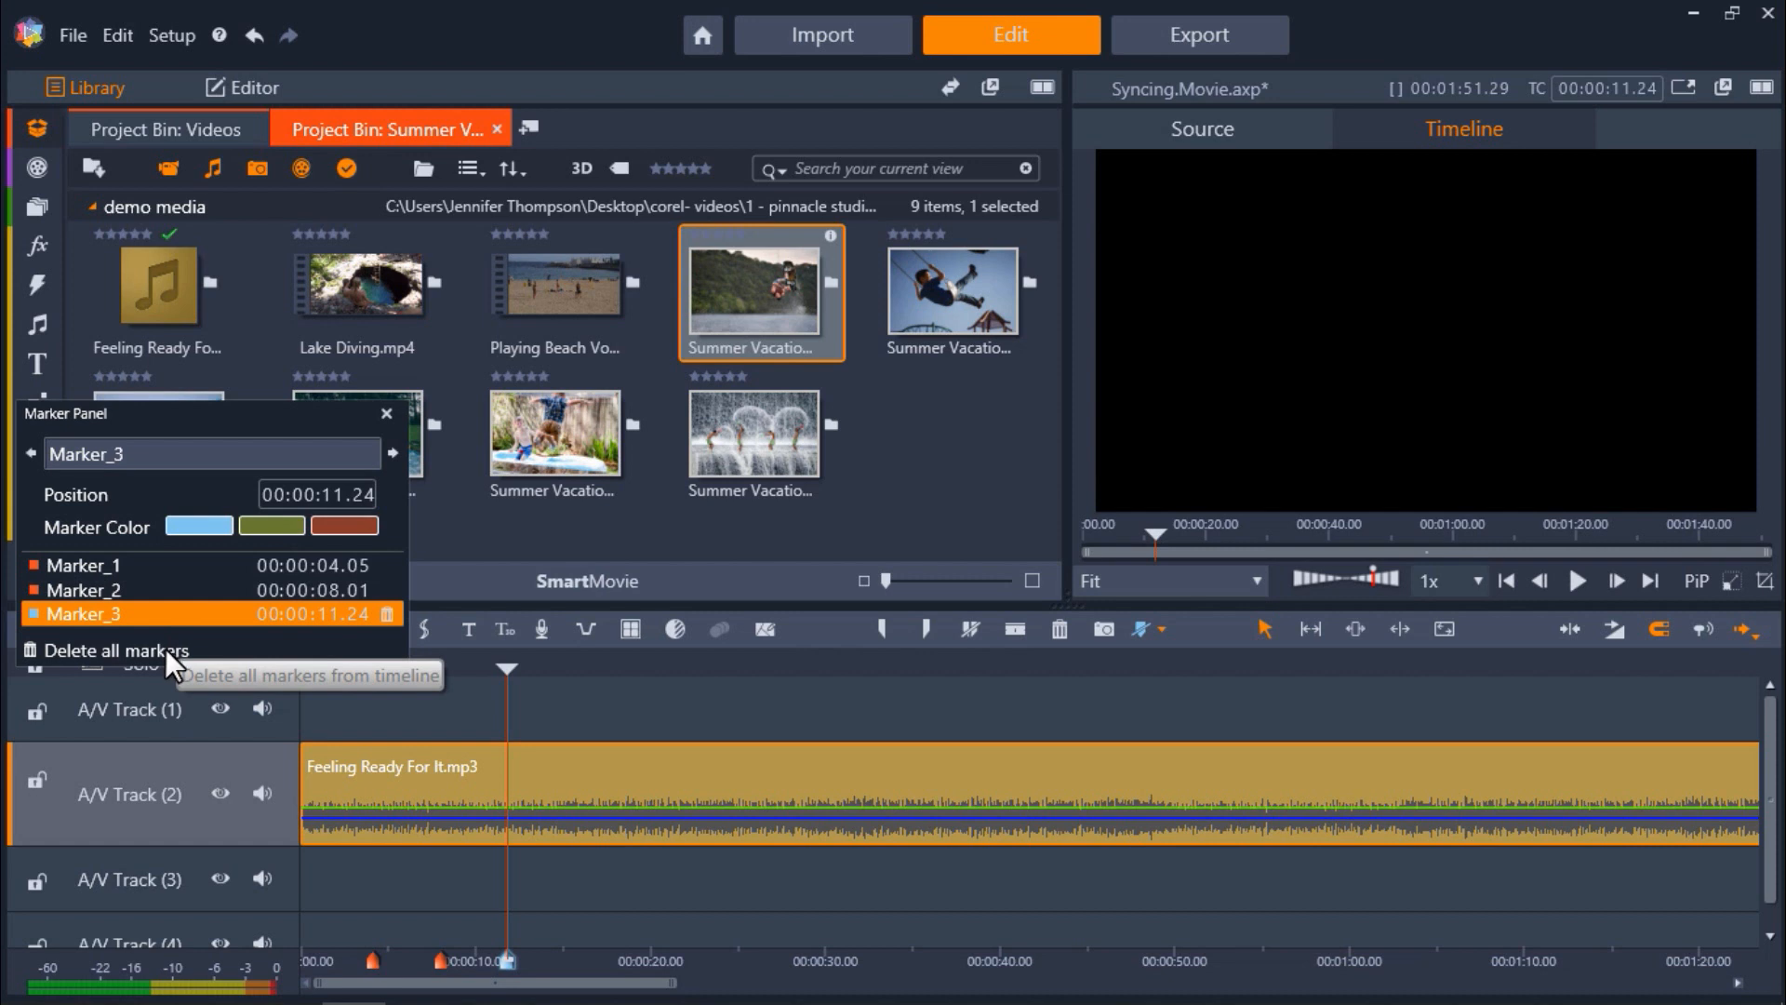
left_click(385, 413)
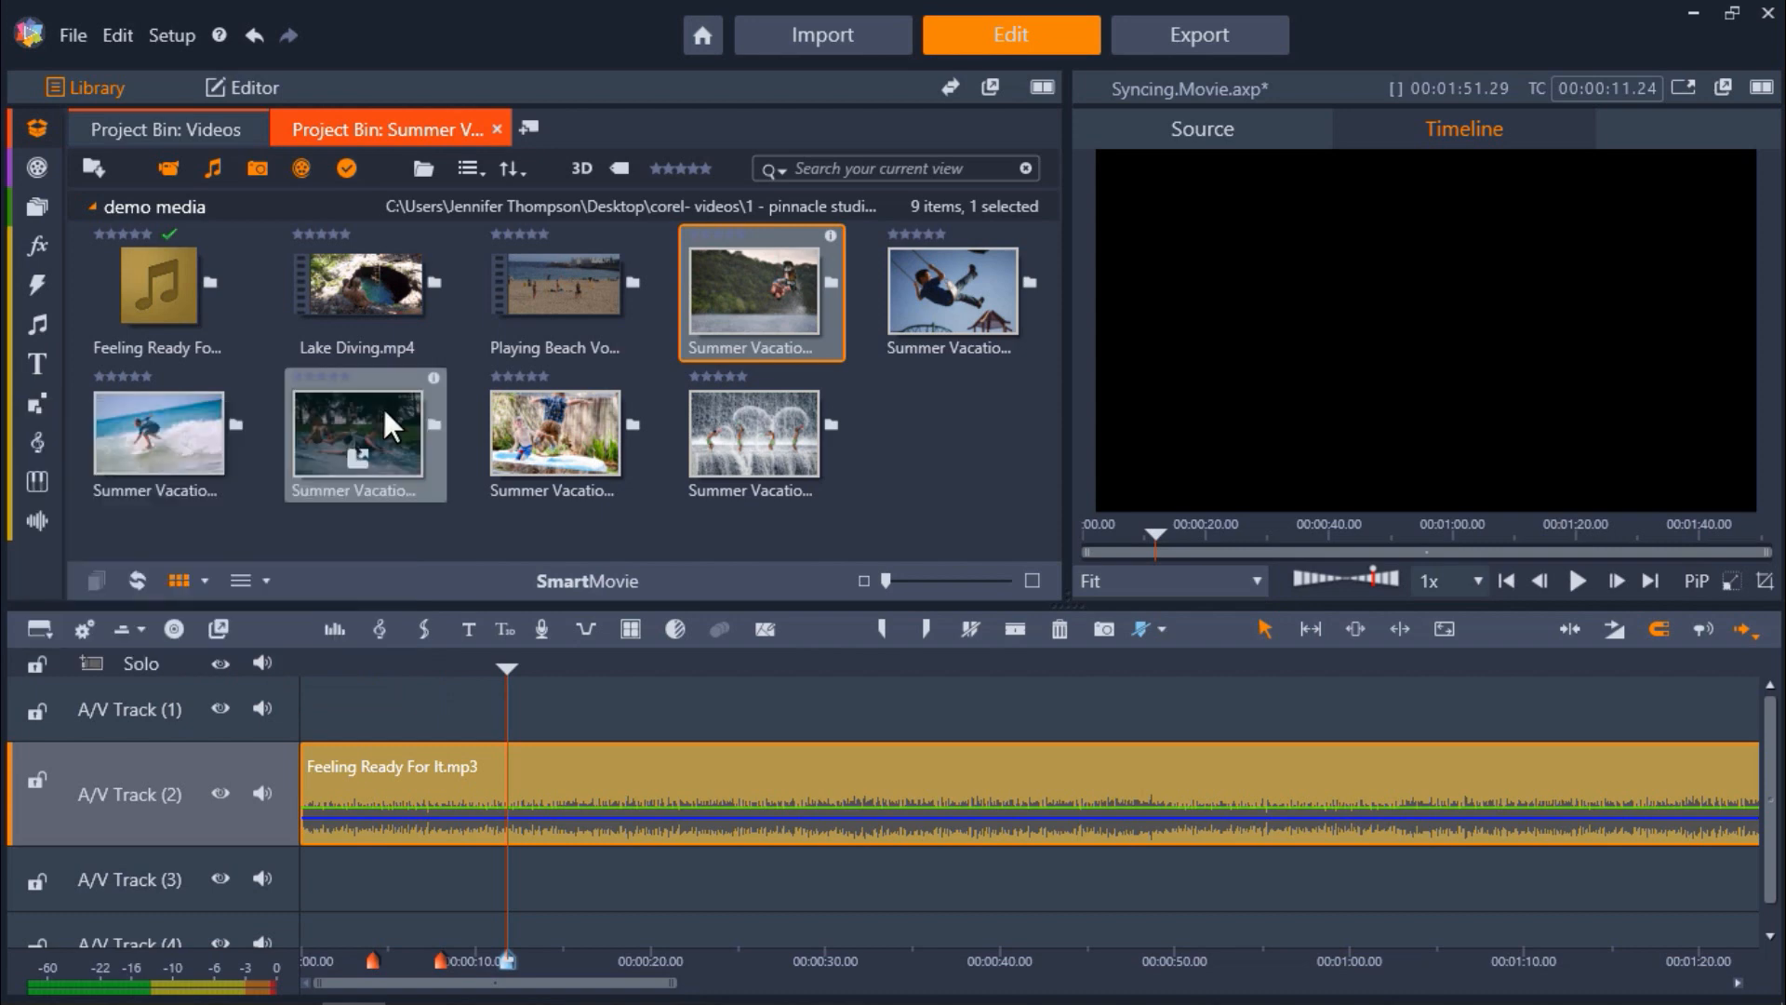
mouse_move(390, 427)
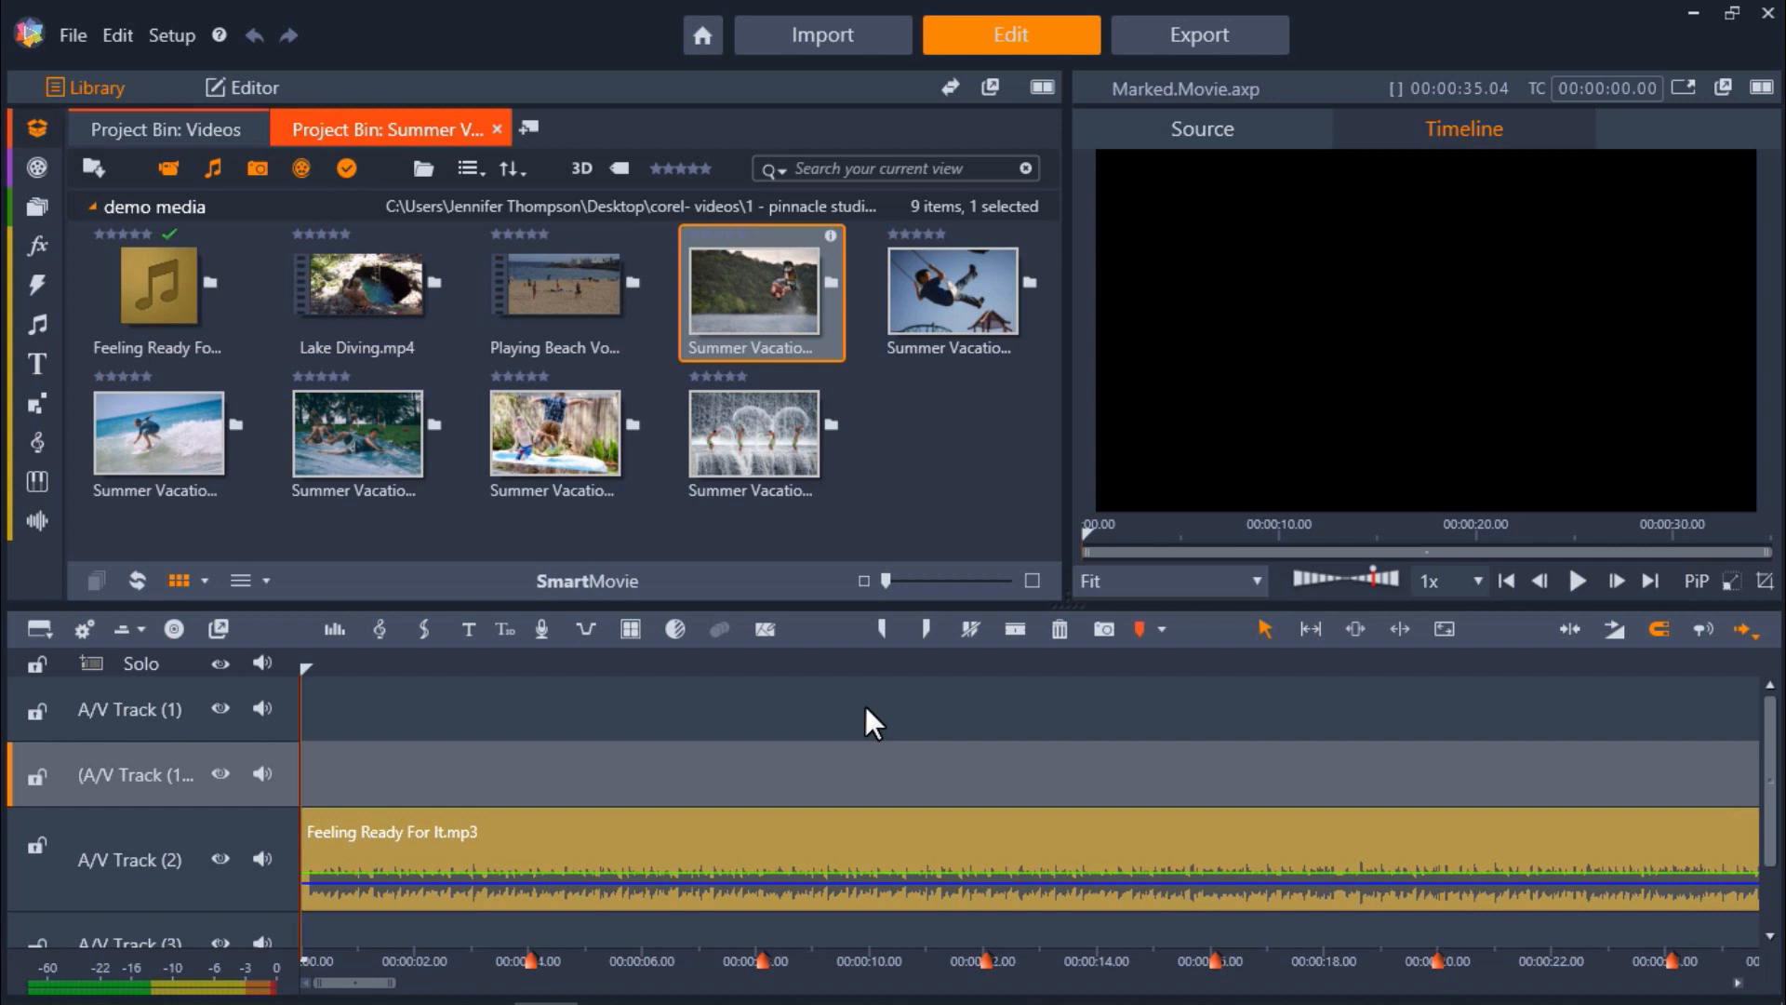
mouse_move(949, 739)
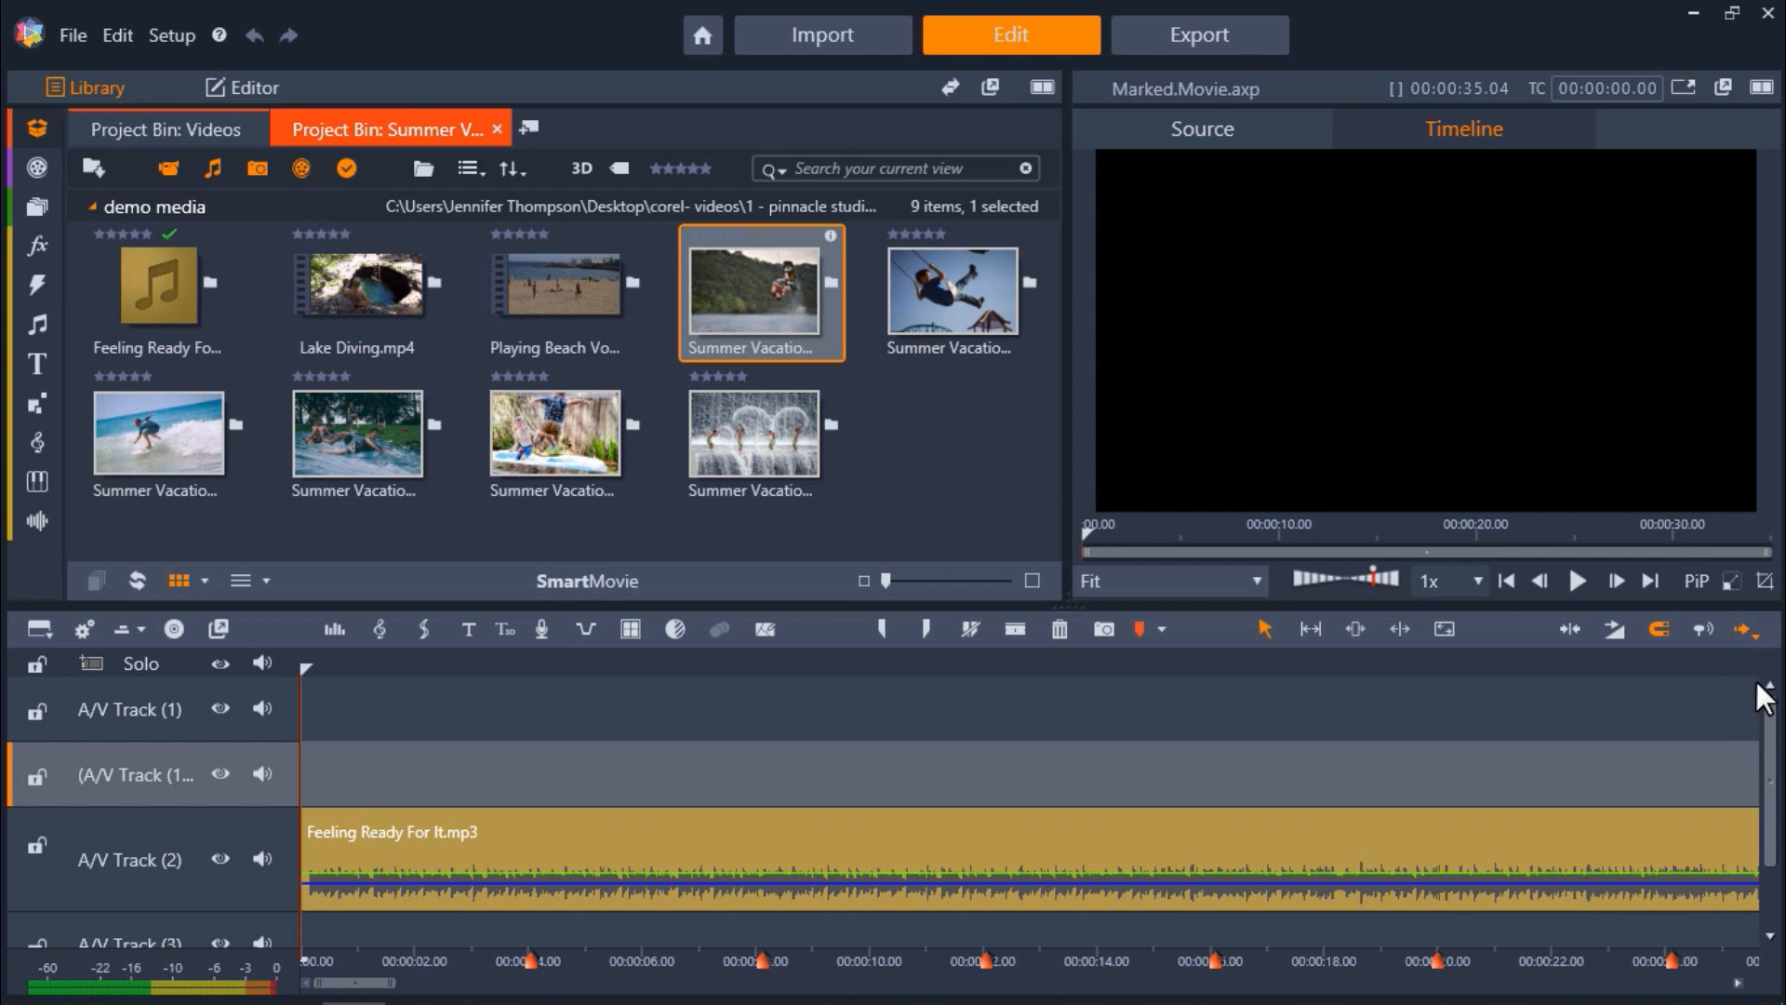
mouse_move(803, 316)
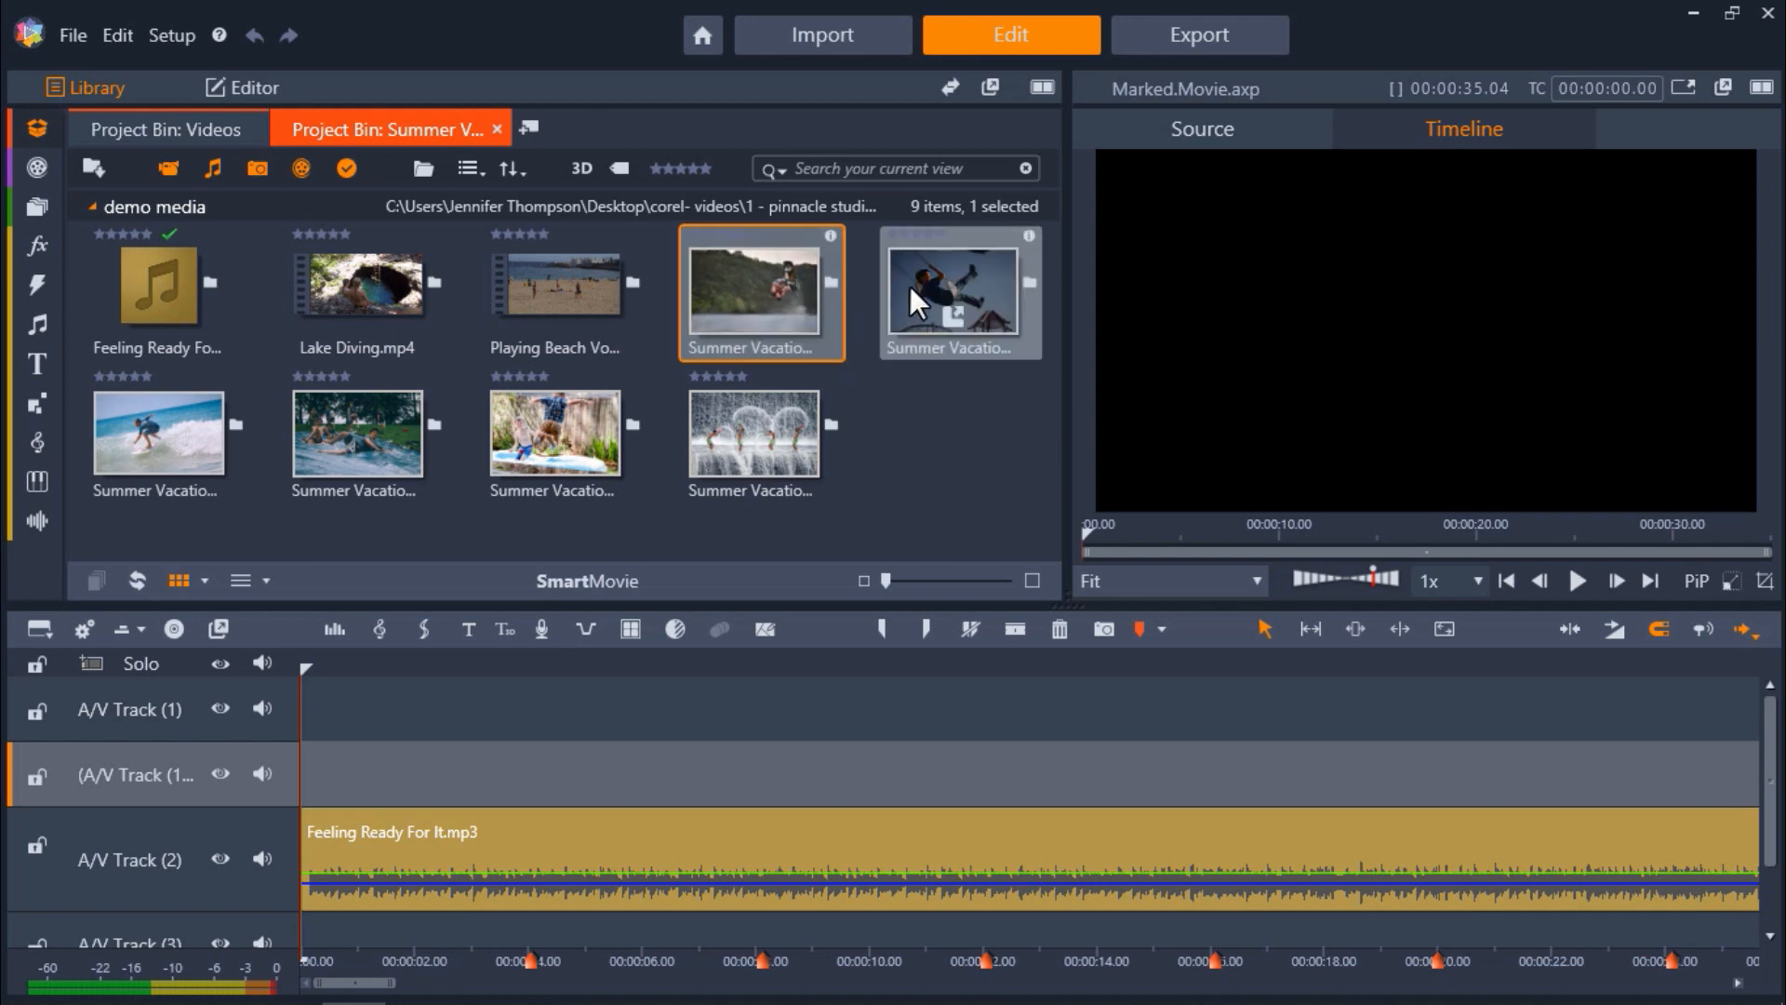
Add two more Summer Vacation photos to the library selection
left_click(958, 290)
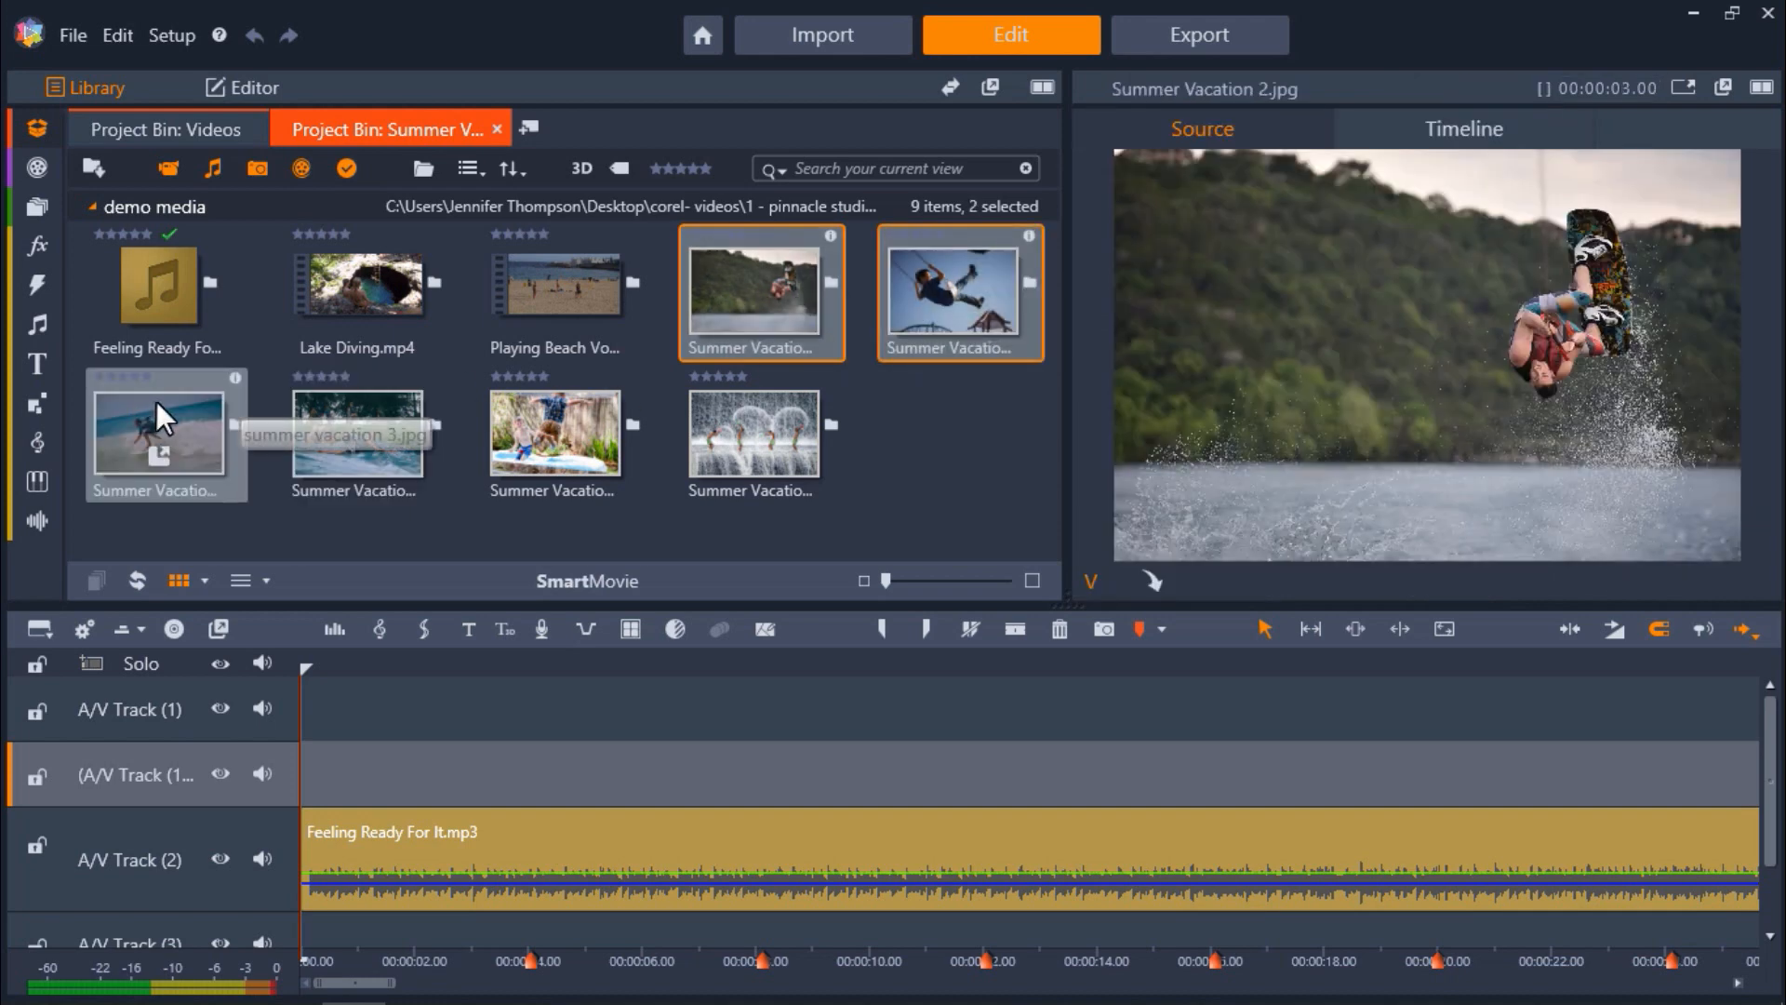
left_click(552, 435)
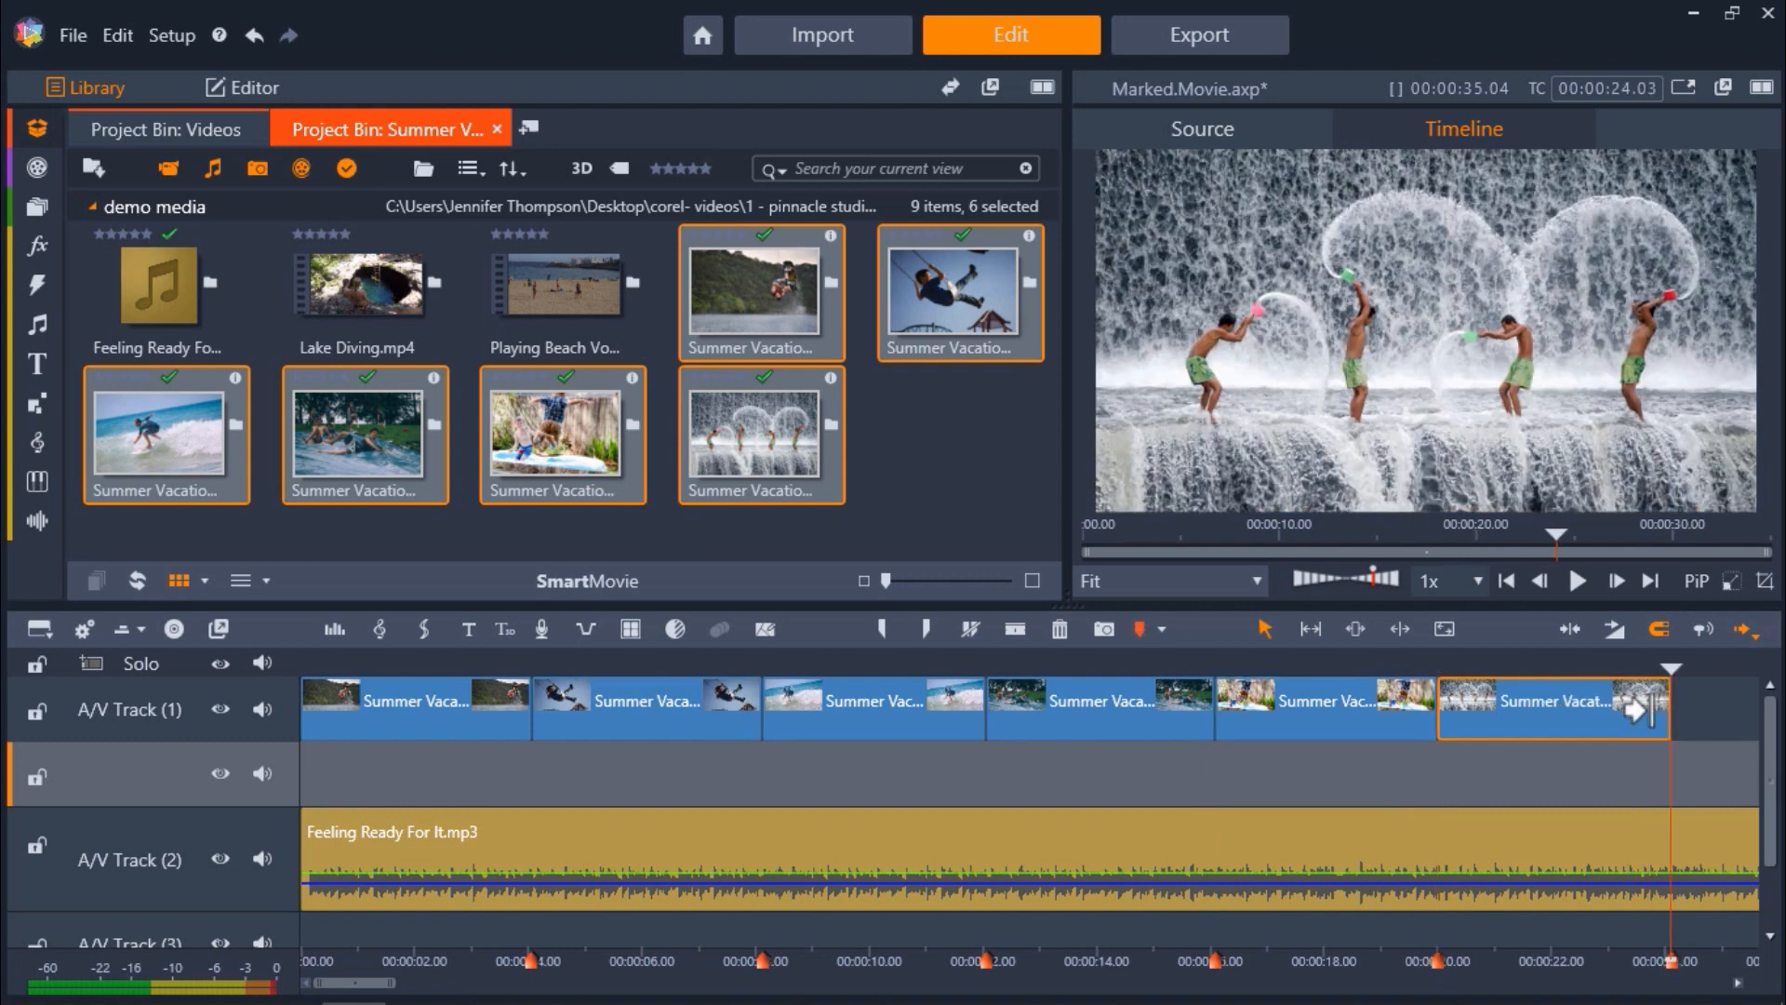
mouse_move(1645, 706)
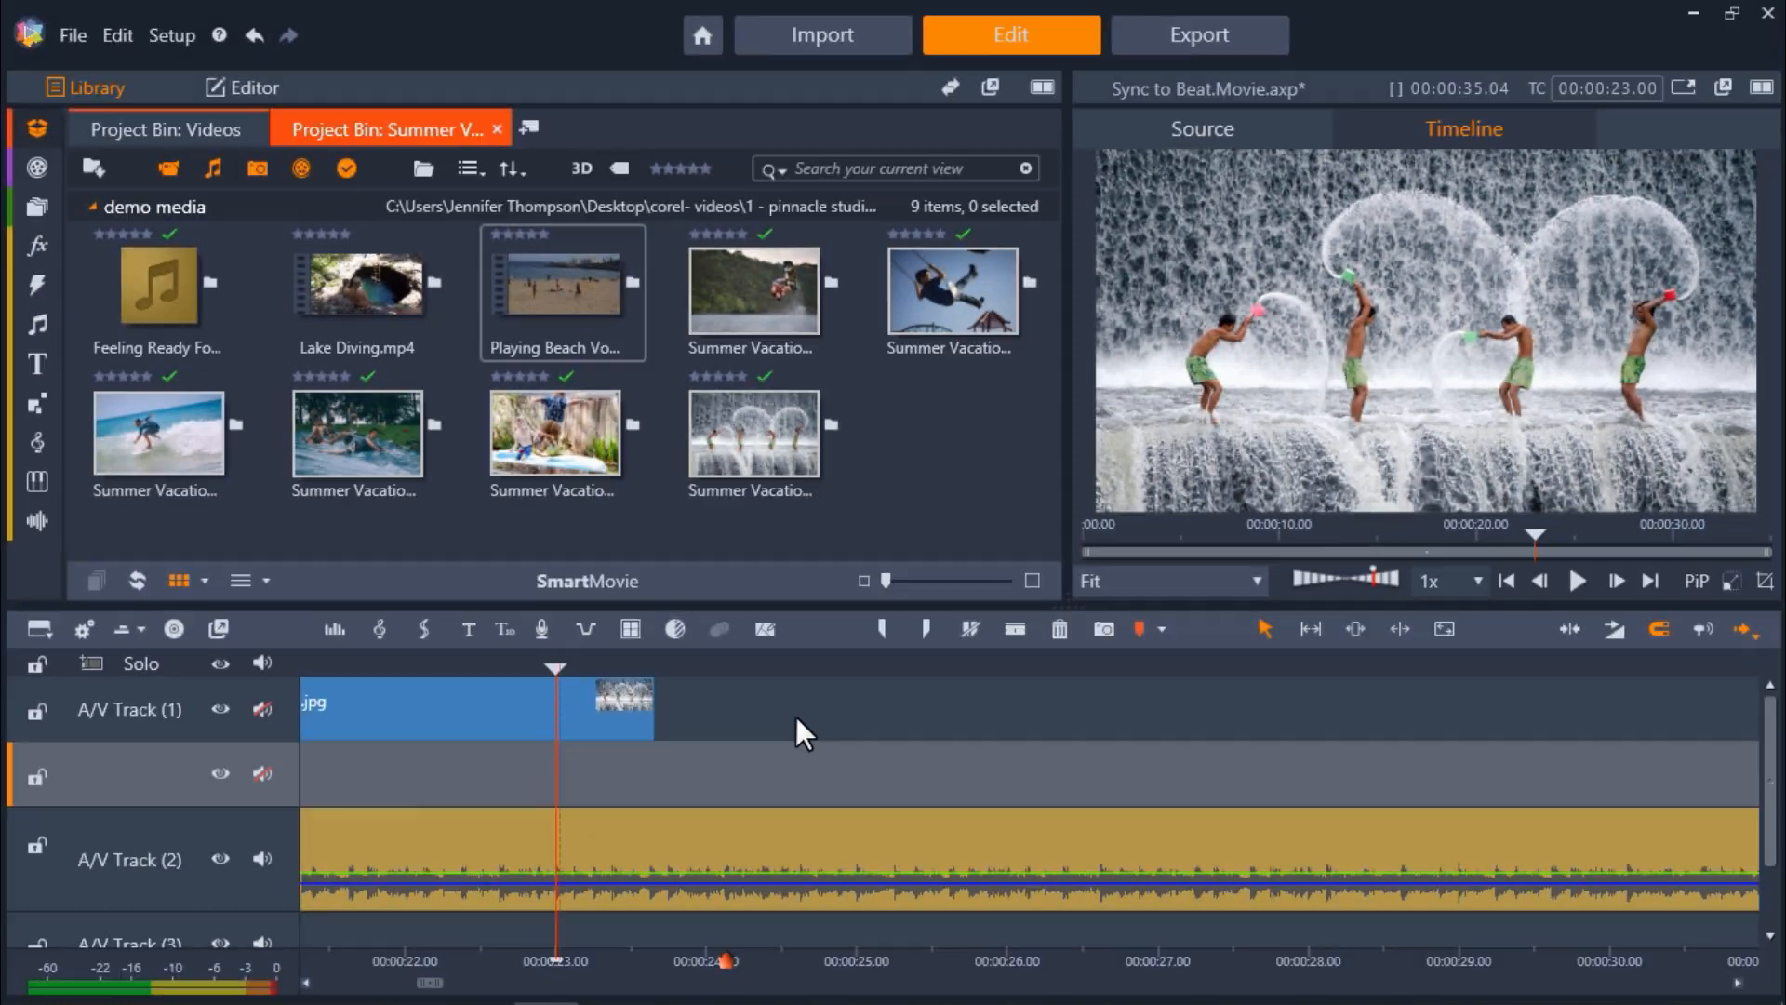
Select Lake Diving.mp4 in the library
left_click(362, 284)
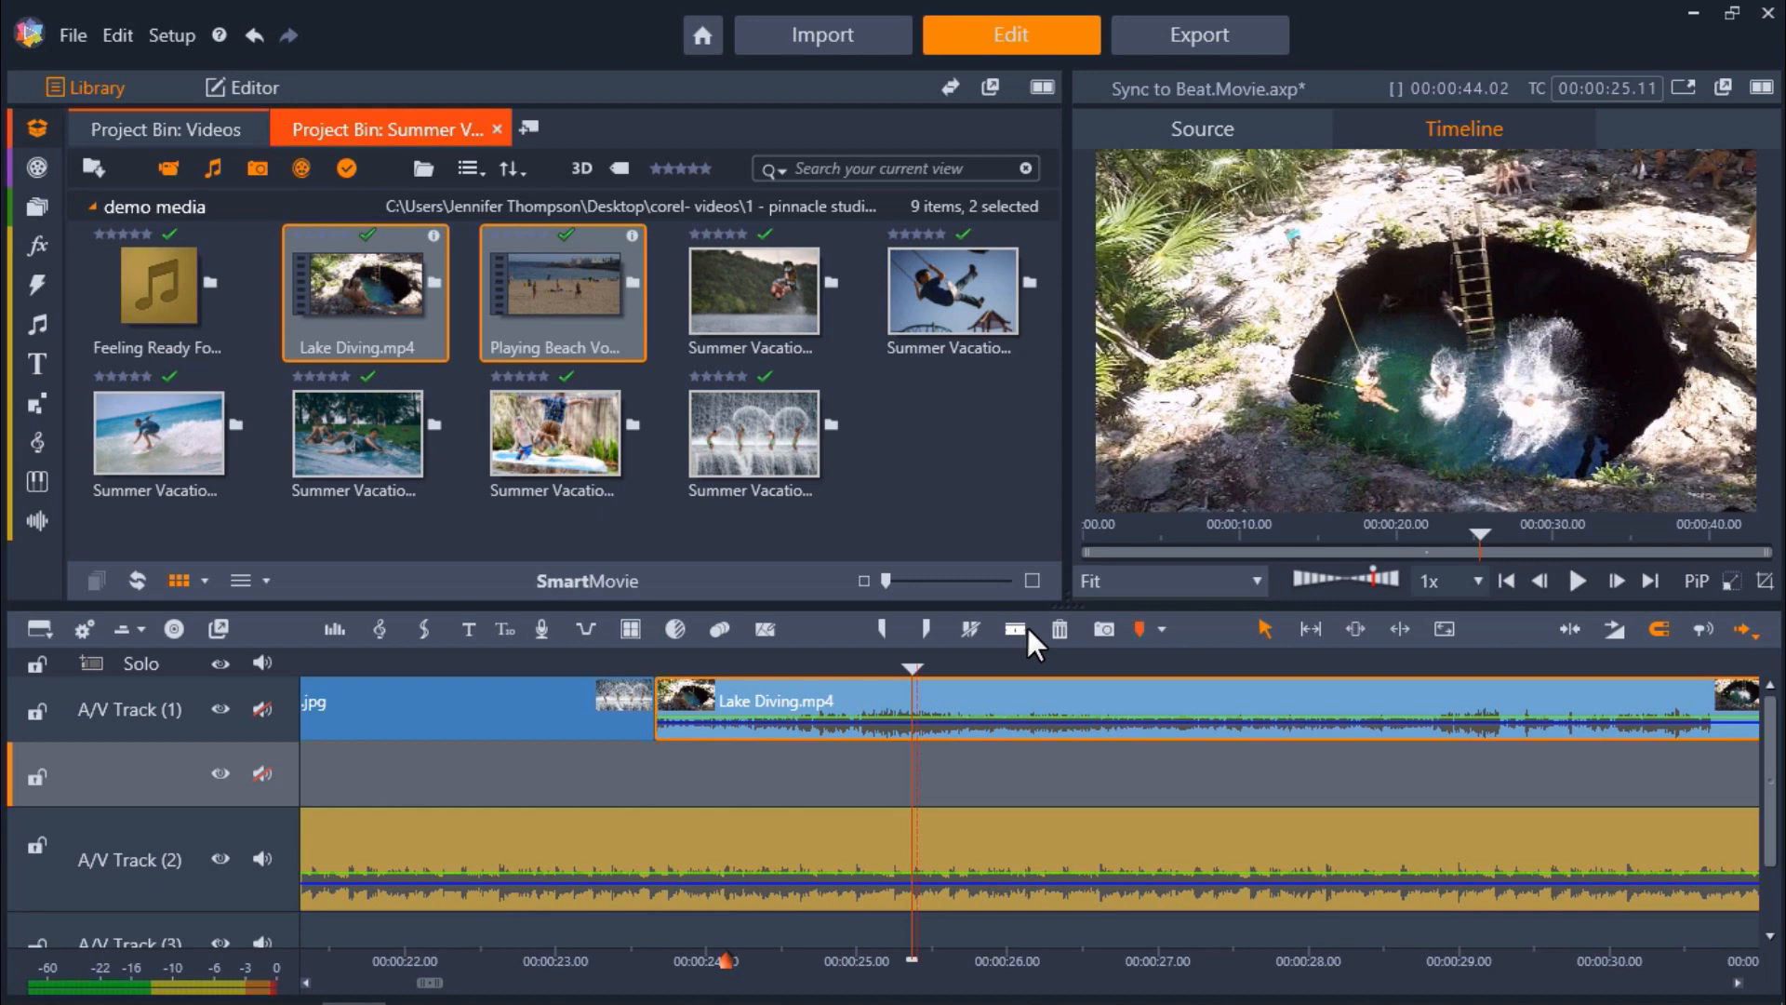
Split Lake Diving at the play position and preview the cut against the music
left_click(1012, 629)
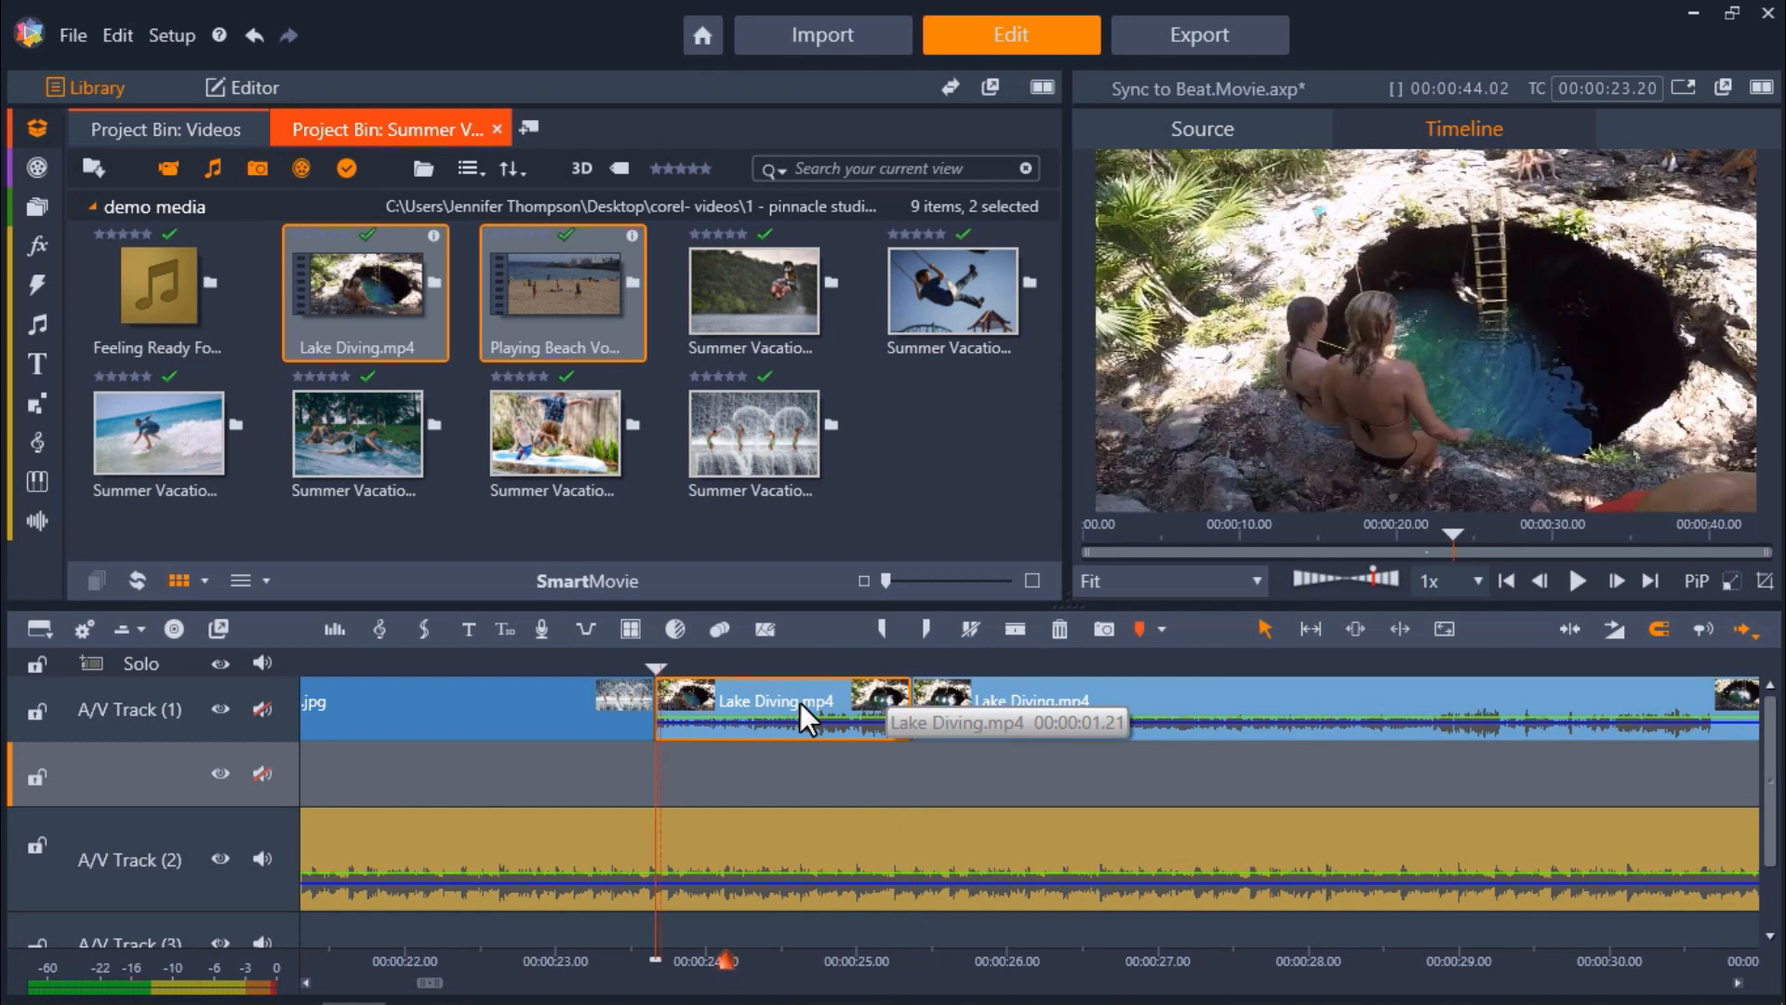
mouse_move(683, 706)
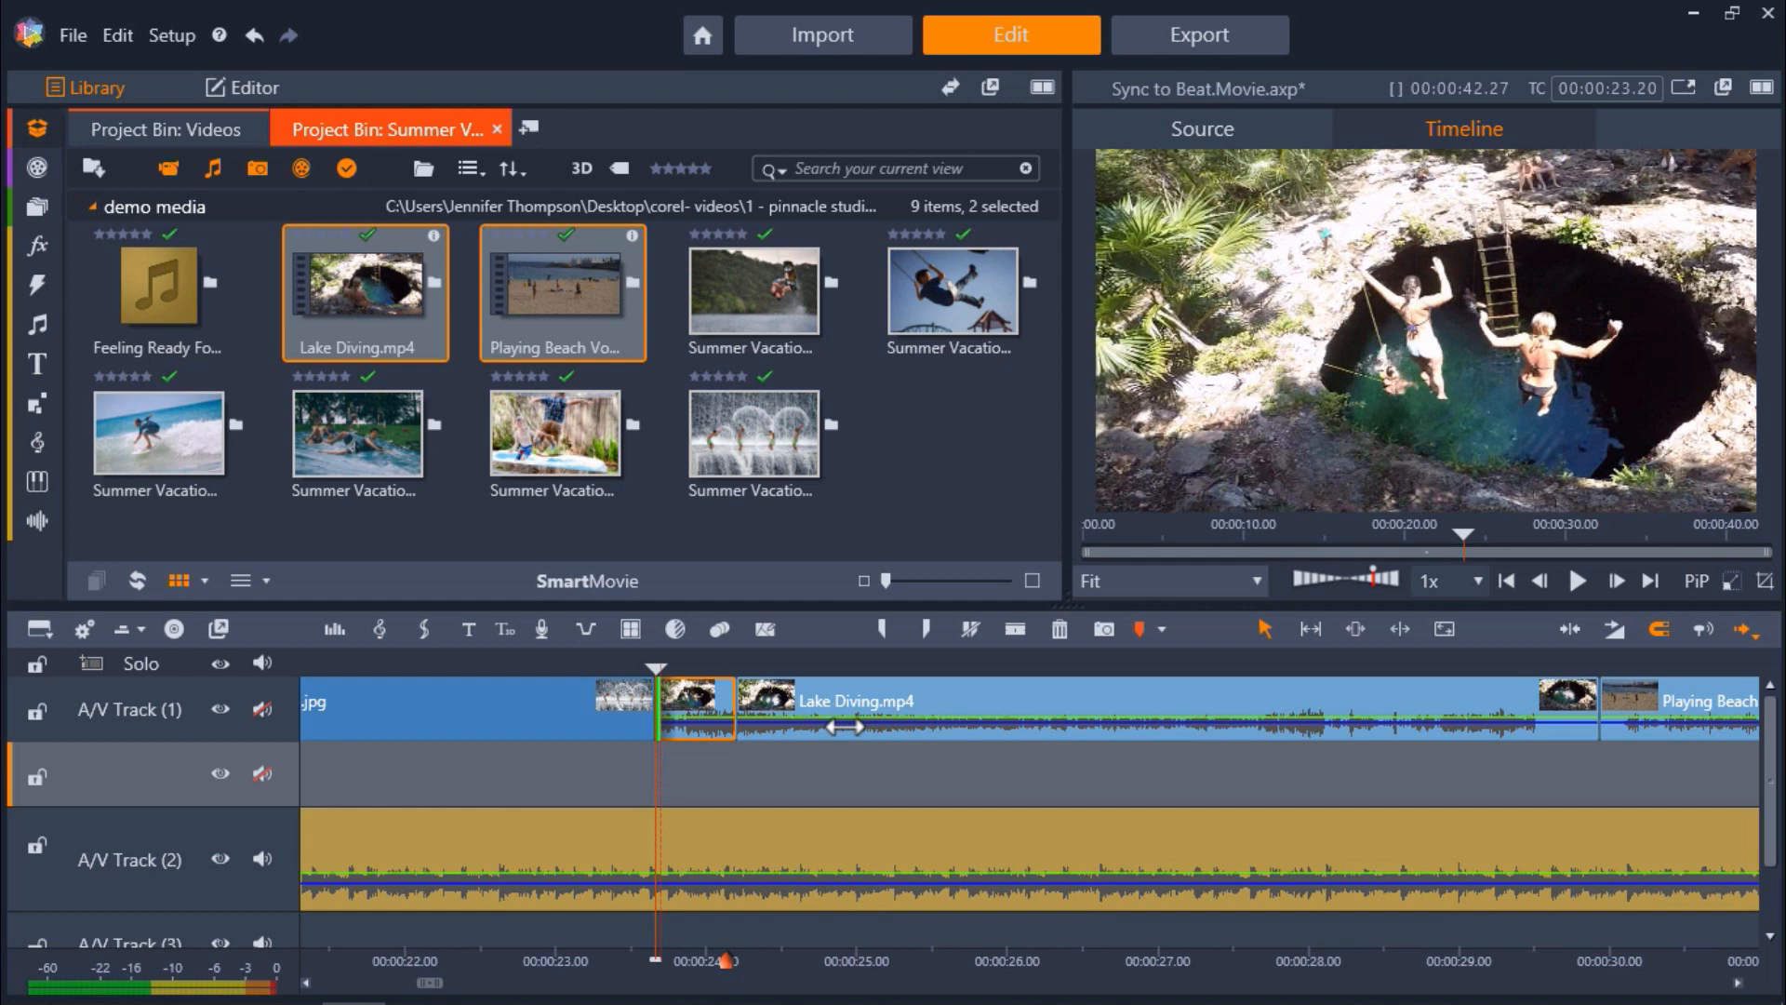
mouse_move(841, 730)
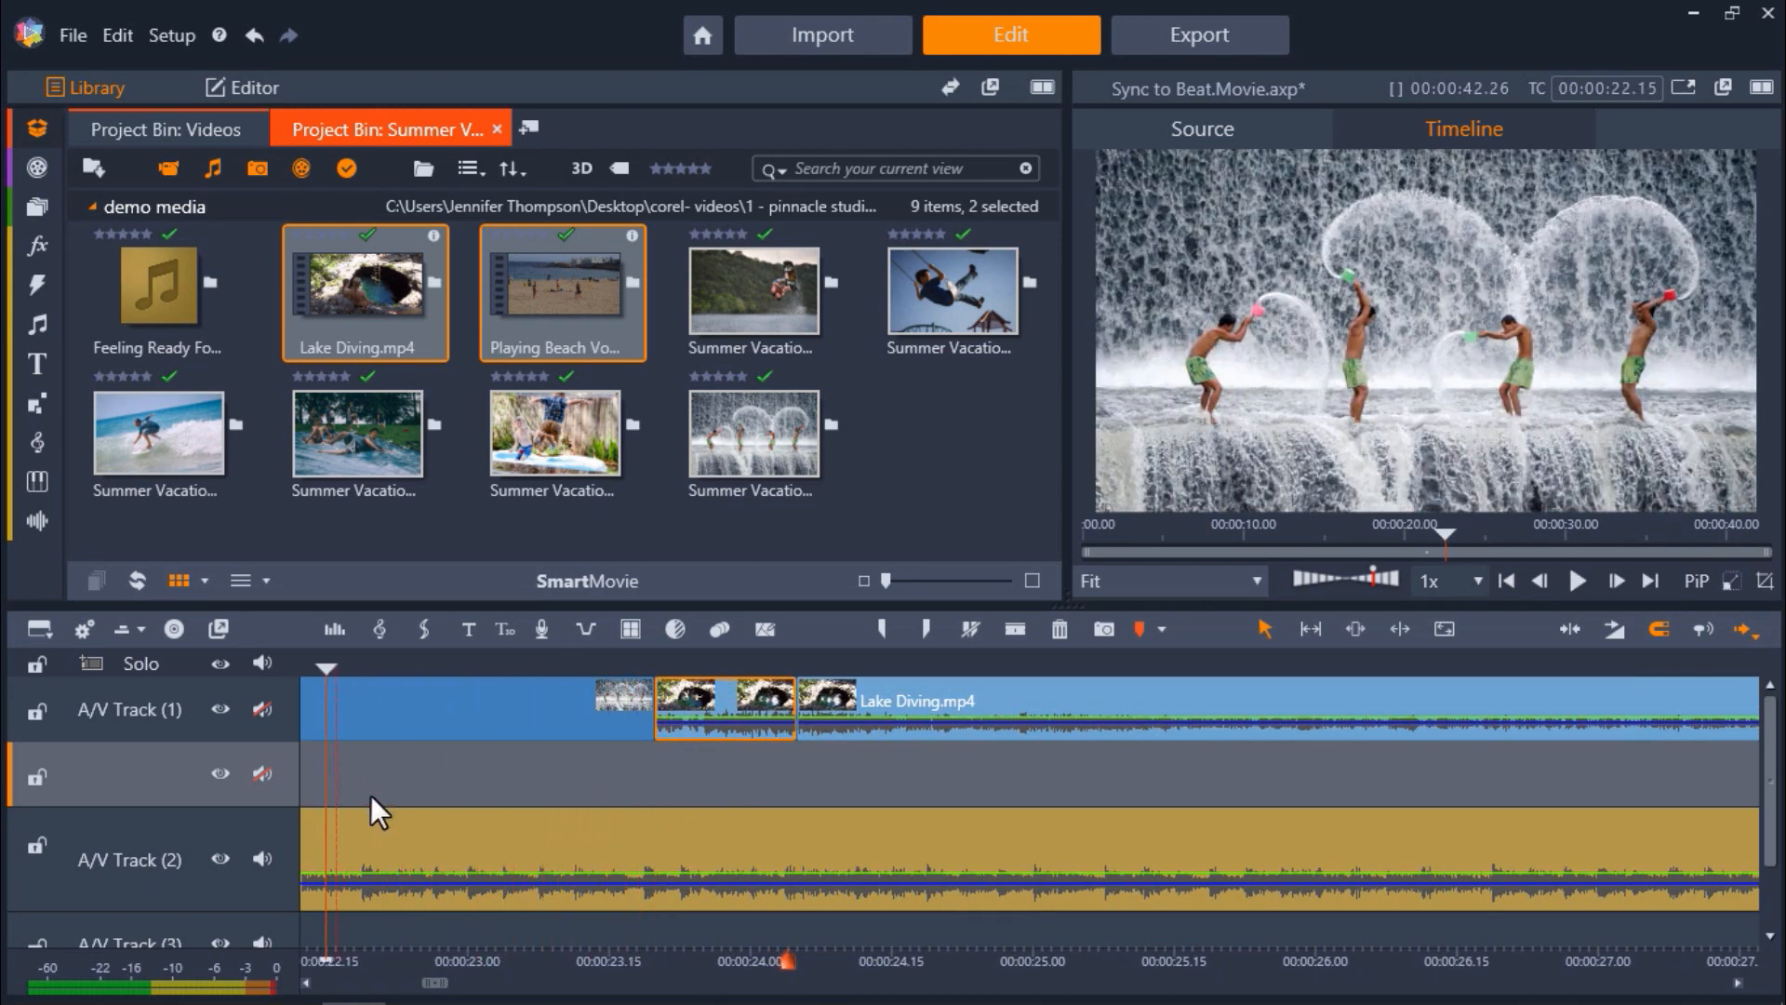
left_click(1578, 581)
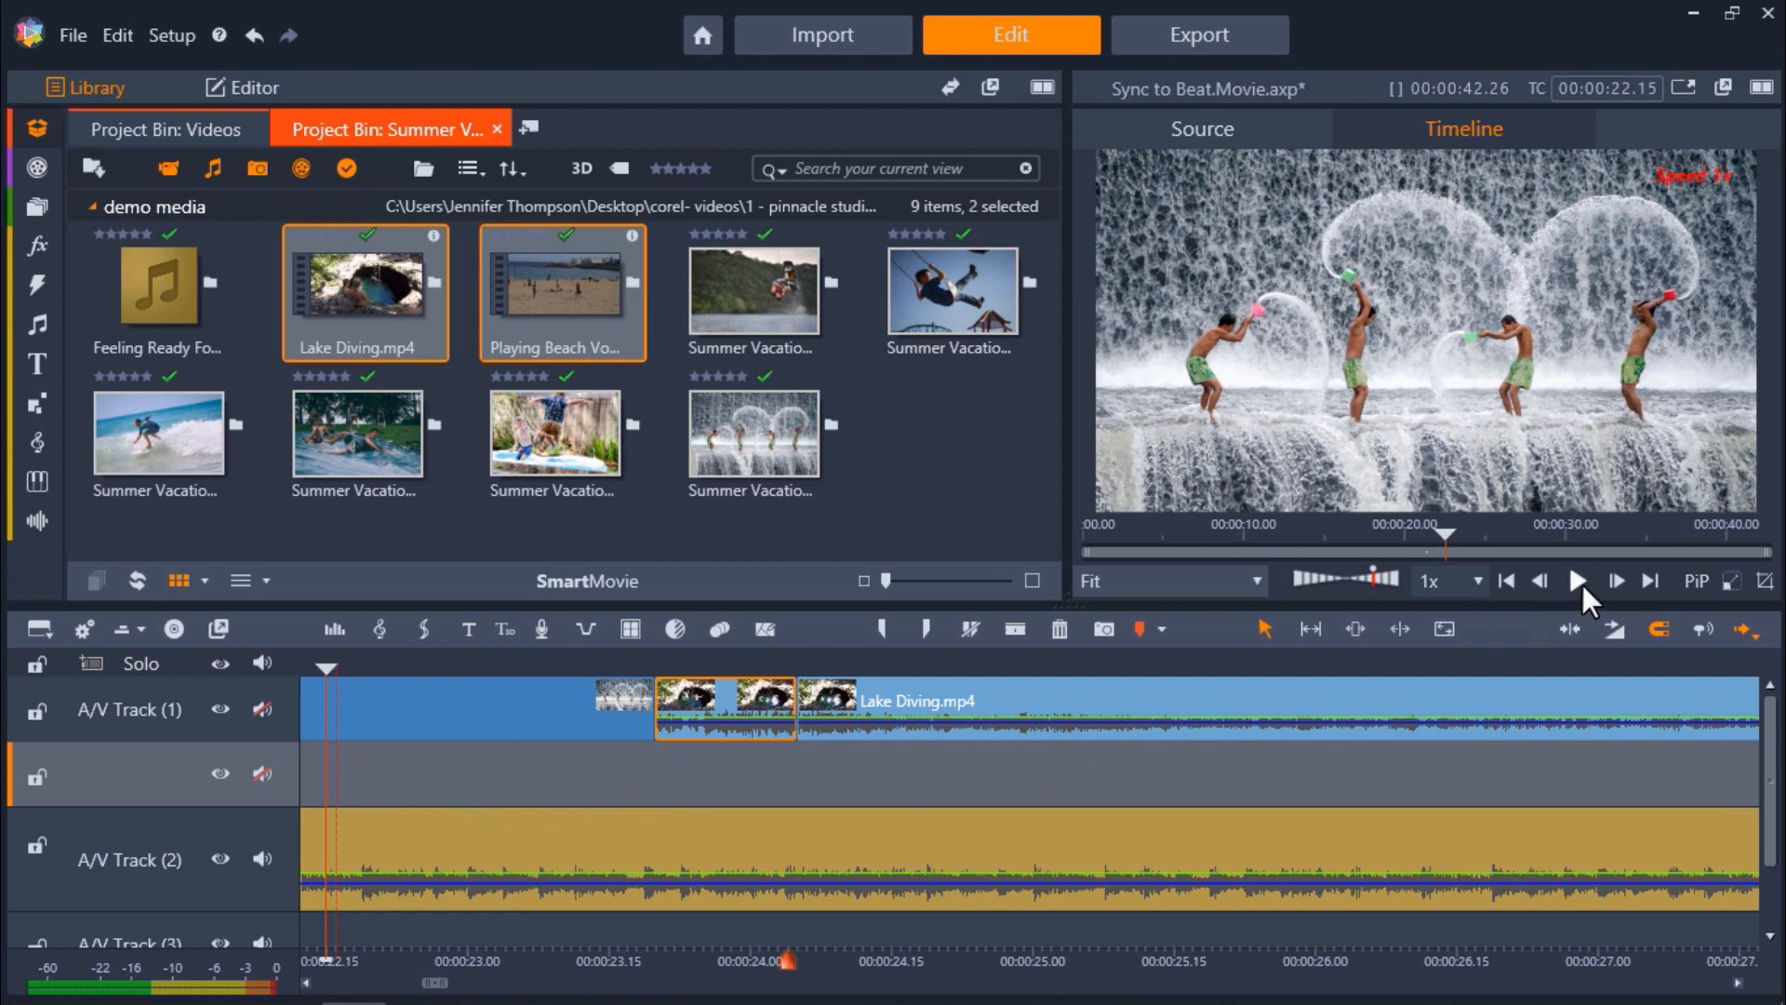
left_click(1577, 580)
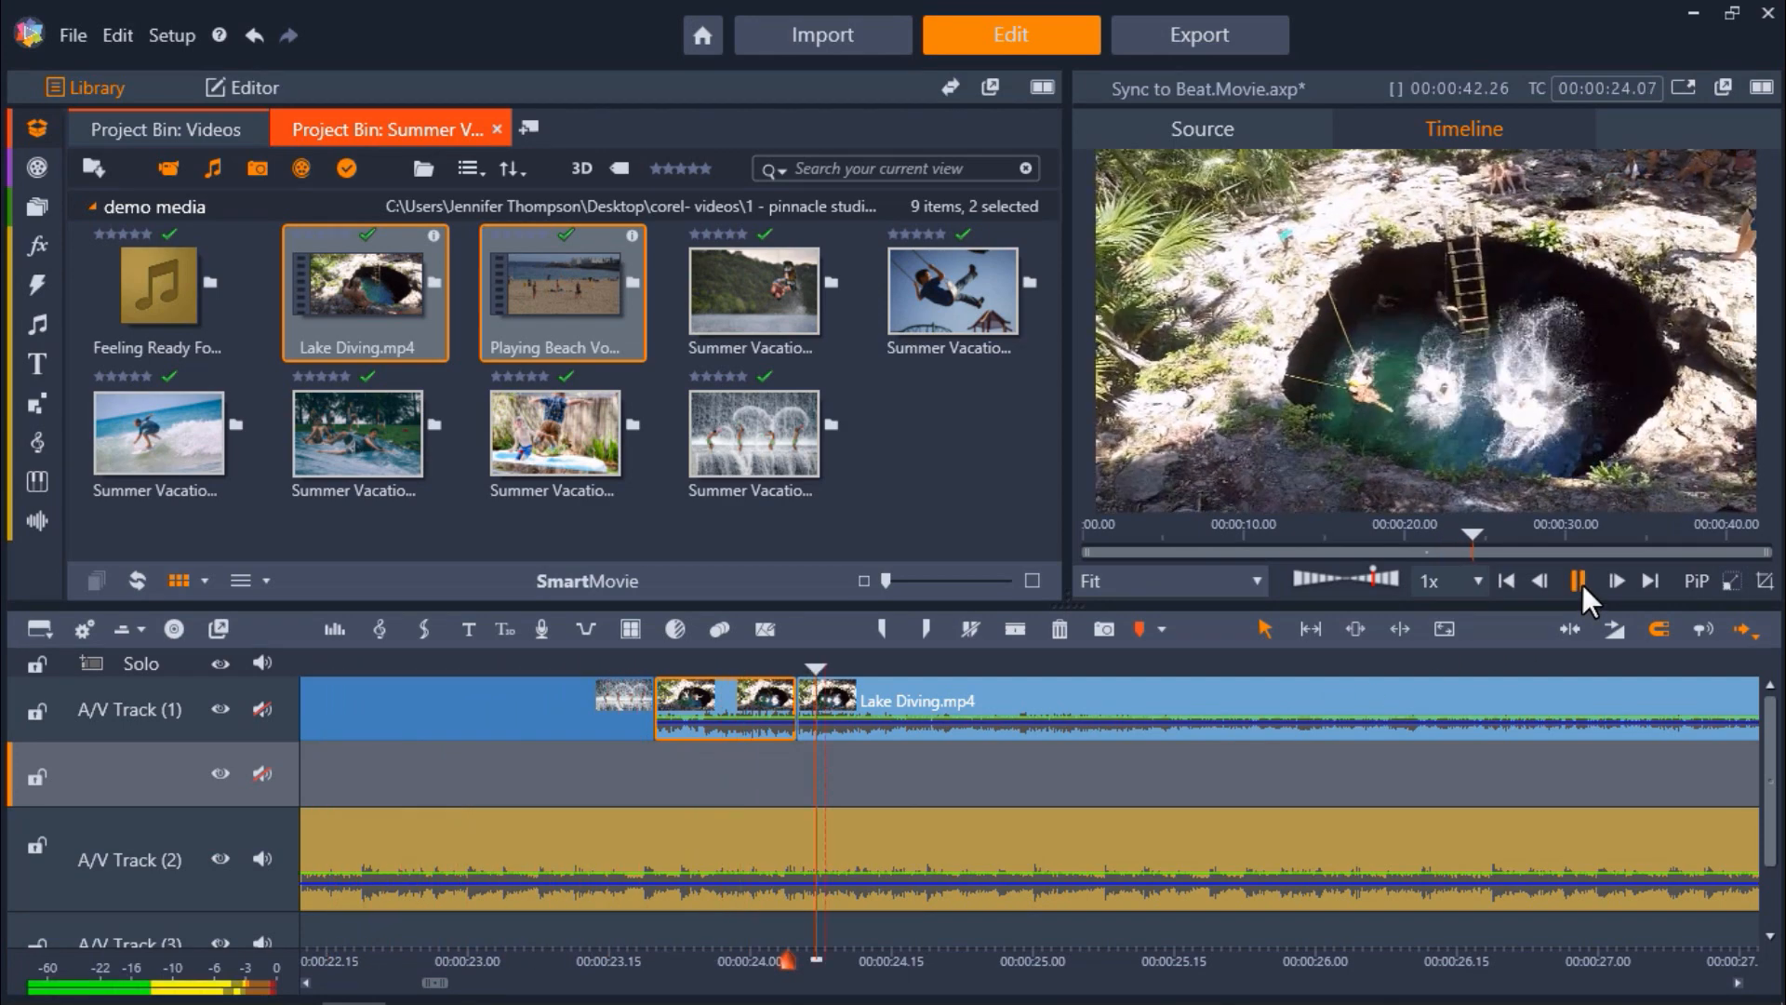
left_click(1578, 580)
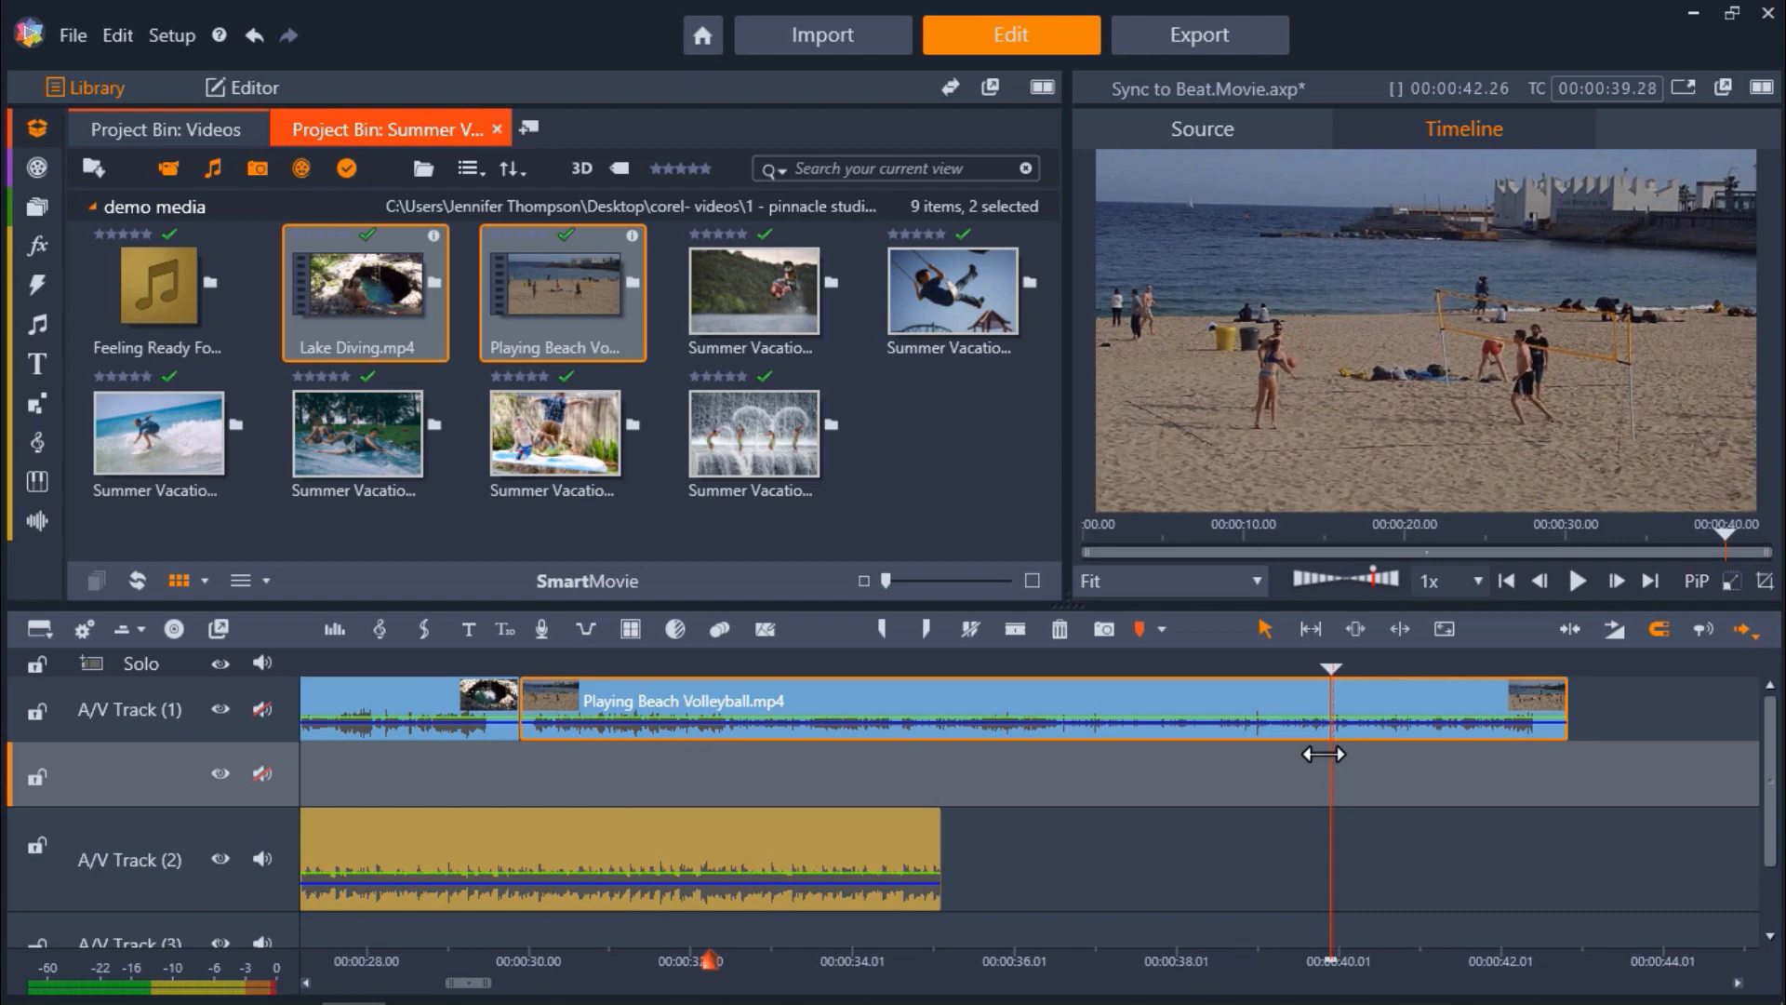
mouse_move(1014, 627)
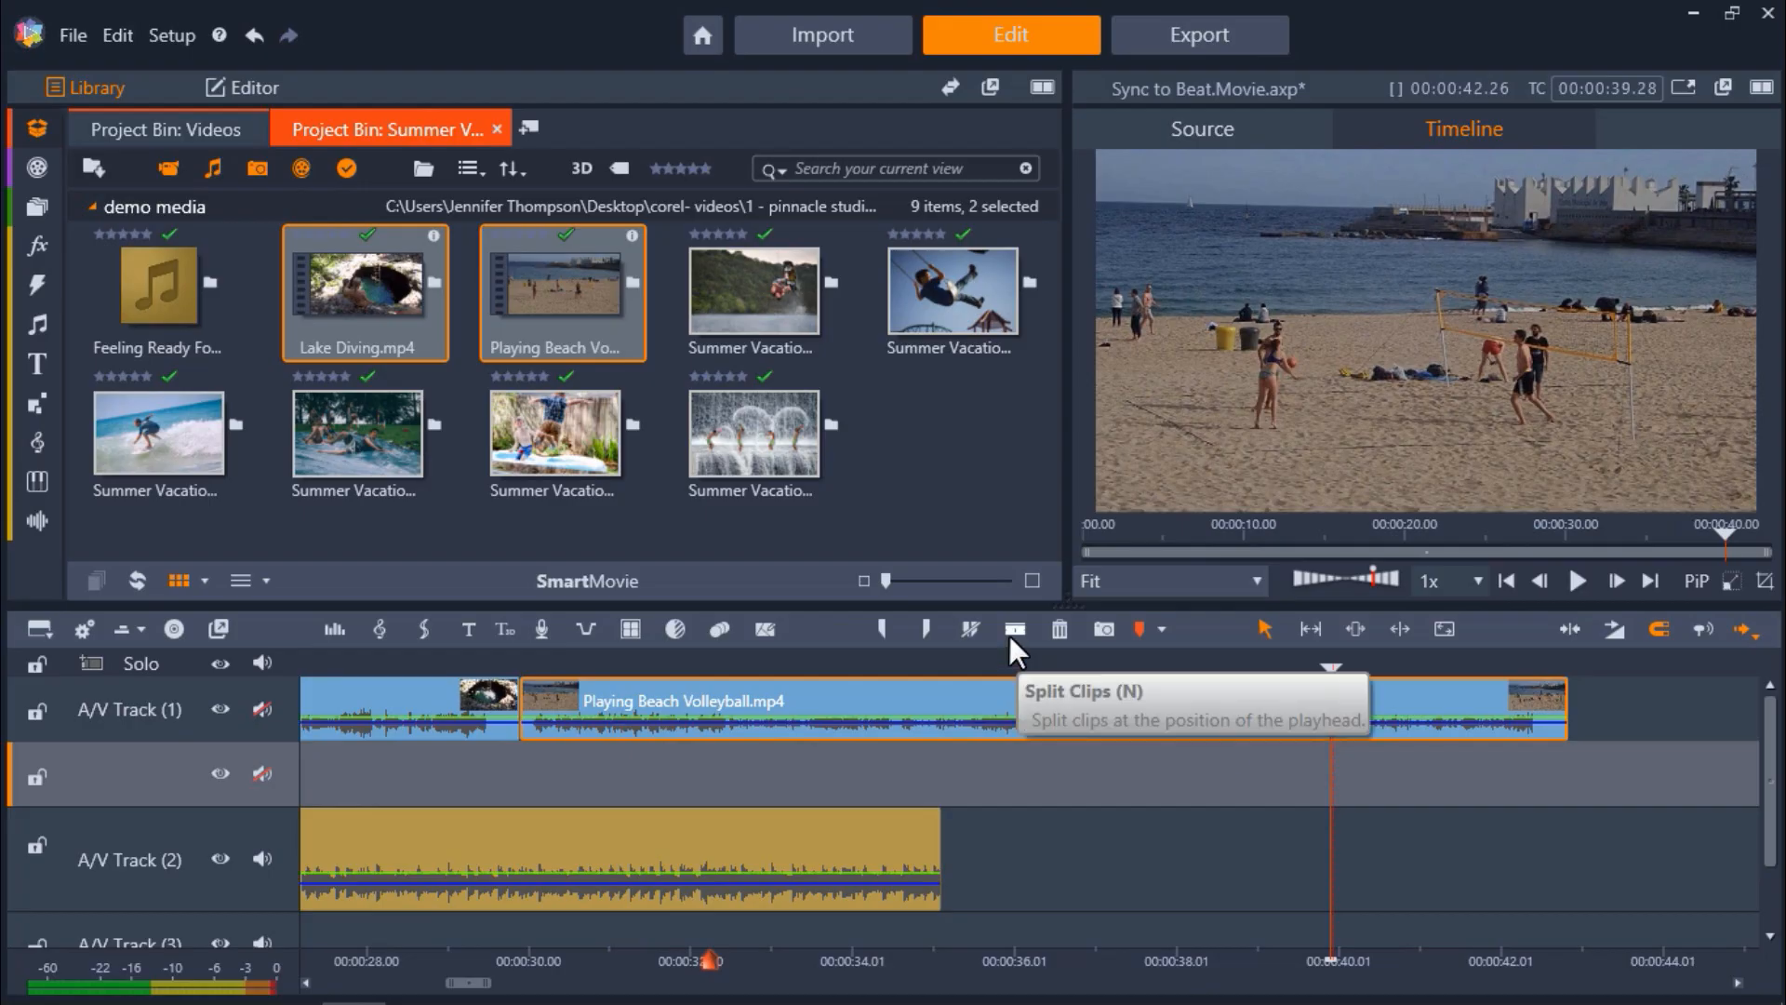